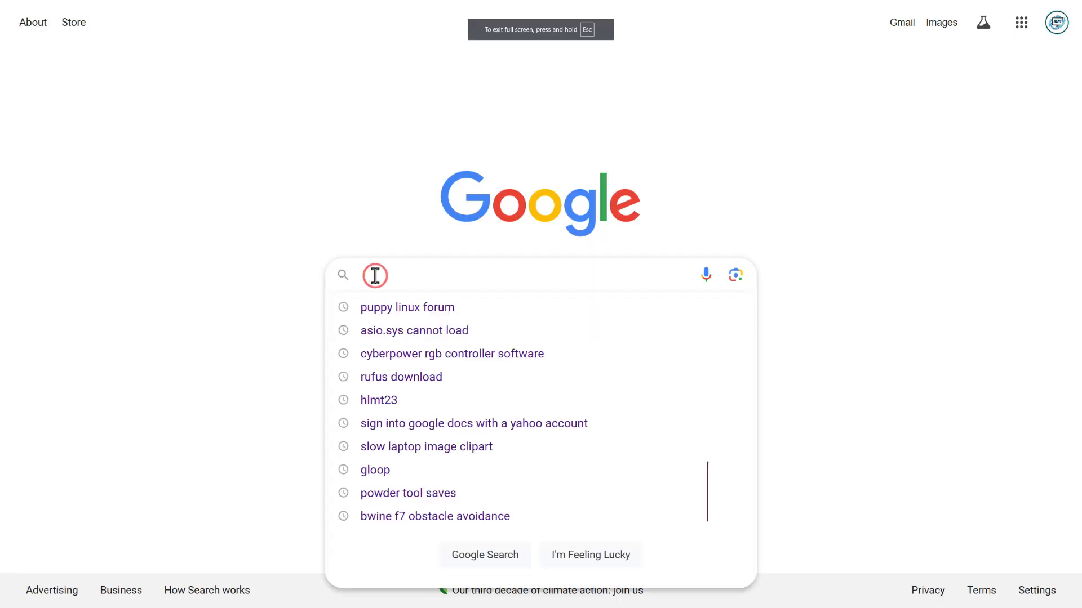
Search Google for 'puppy linux forum' and scroll to the forum's board index result
{"action": "left_click", "coordinate": [407, 307]}
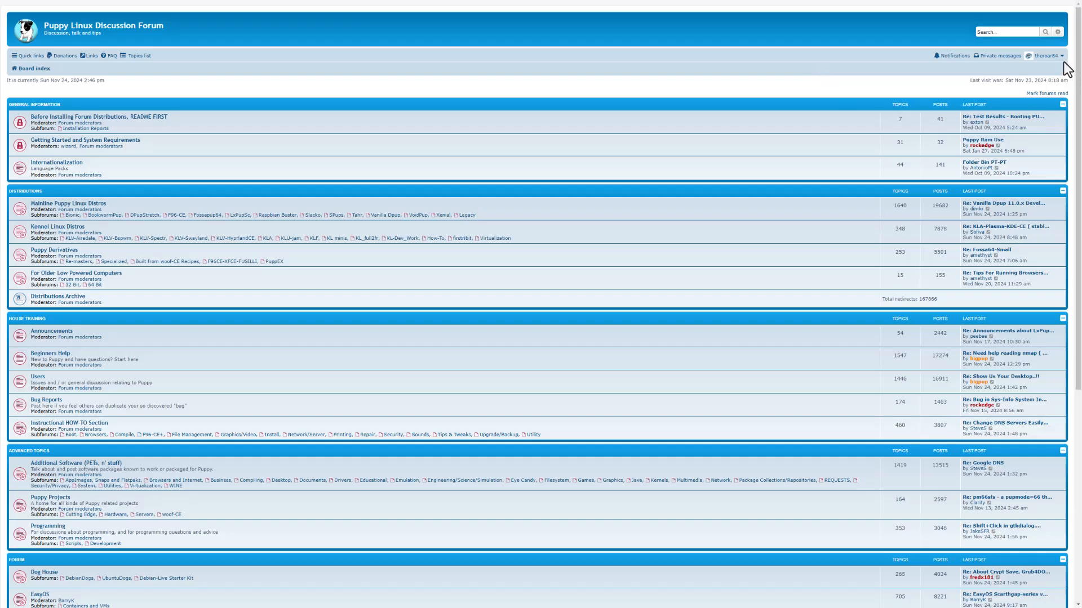
{"action": "scroll", "scroll_direction": "down", "scroll_amount": 3}
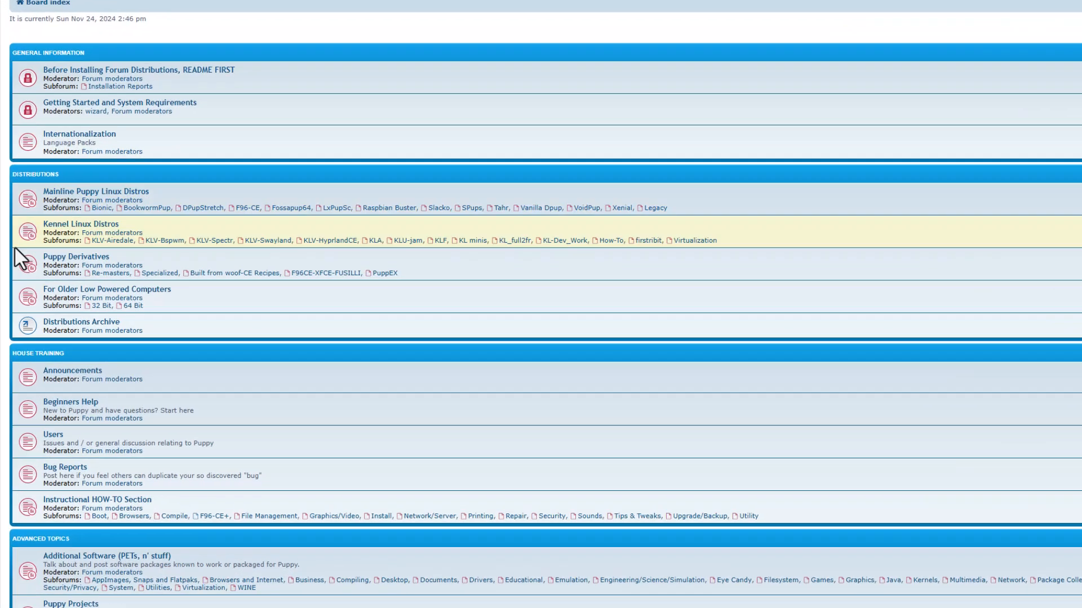
{"action": "scroll", "scroll_direction": "down", "scroll_amount": 3}
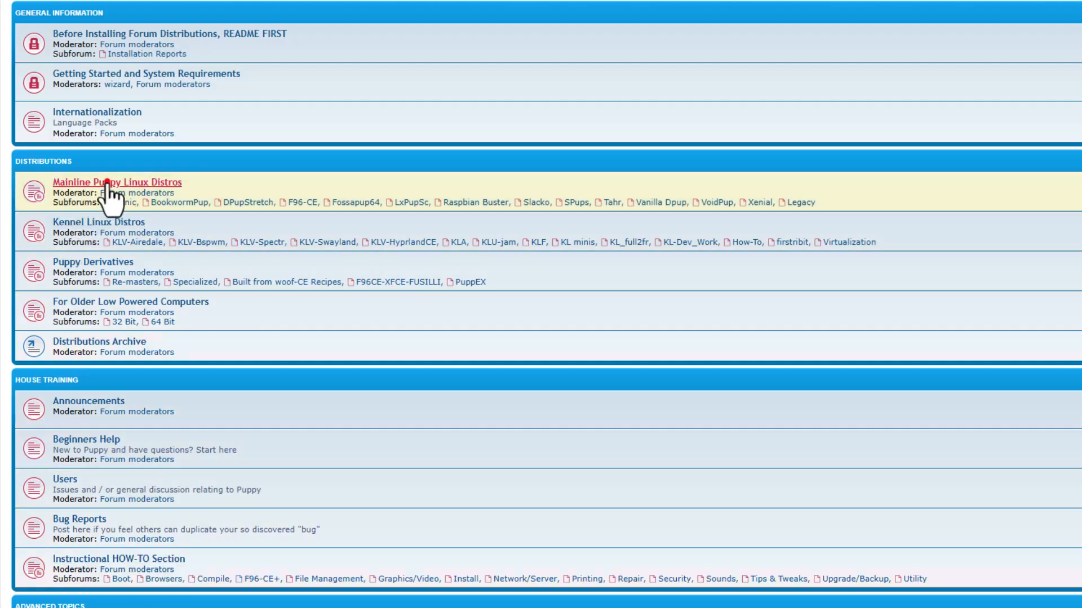
Navigate Mainline Puppy Linux Distros > F96-CE > F96-CE_4 Latest Stable Release and reach its download links
{"action": "left_click", "coordinate": [123, 183]}
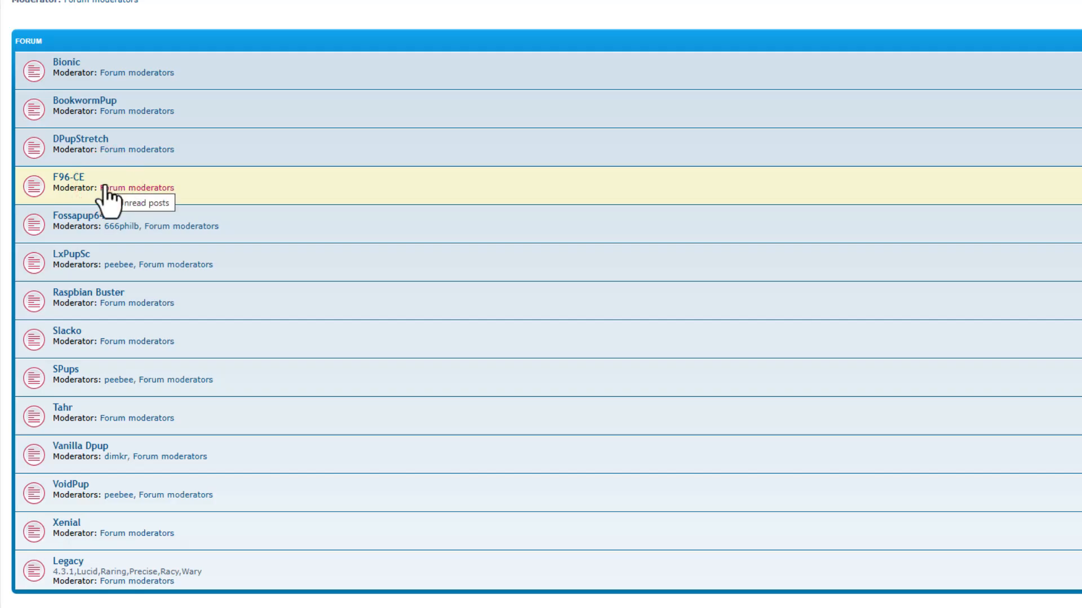
{"action": "mouse_move", "coordinate": [131, 226]}
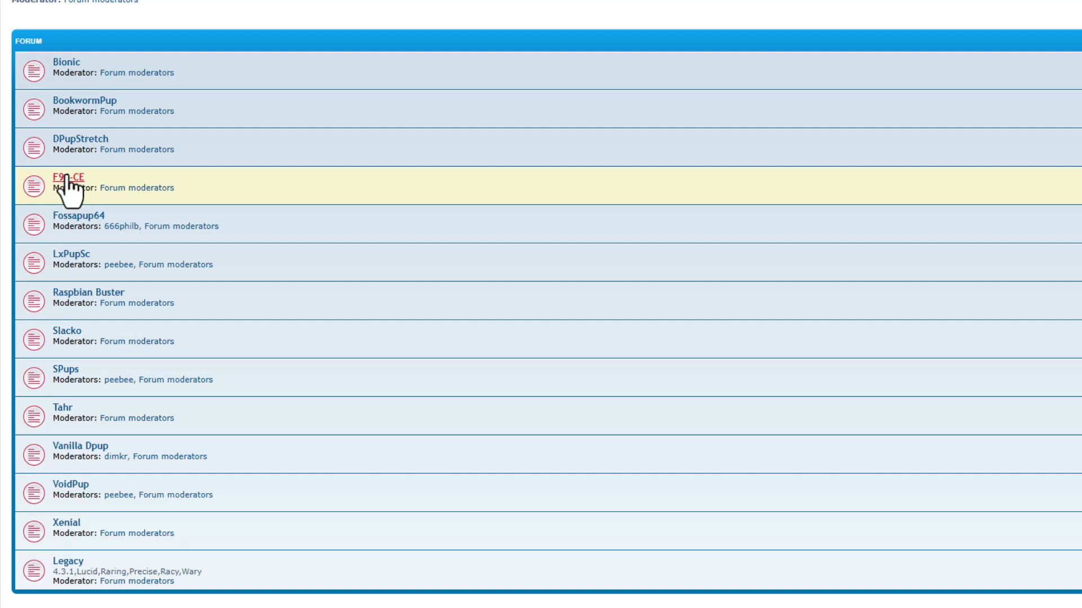
{"action": "left_click", "coordinate": [65, 176]}
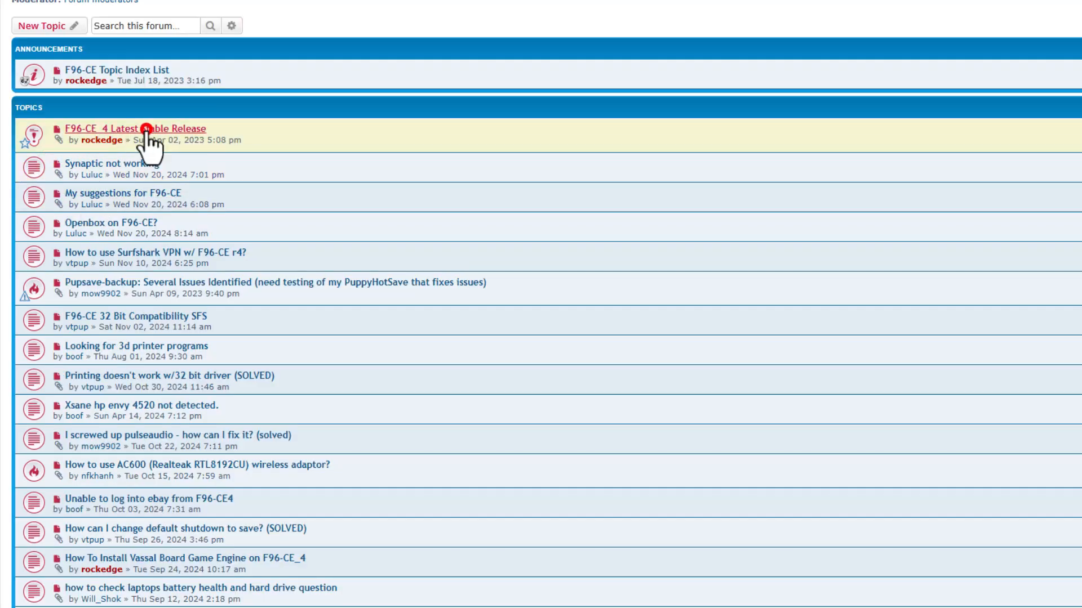
{"action": "left_click", "coordinate": [134, 129]}
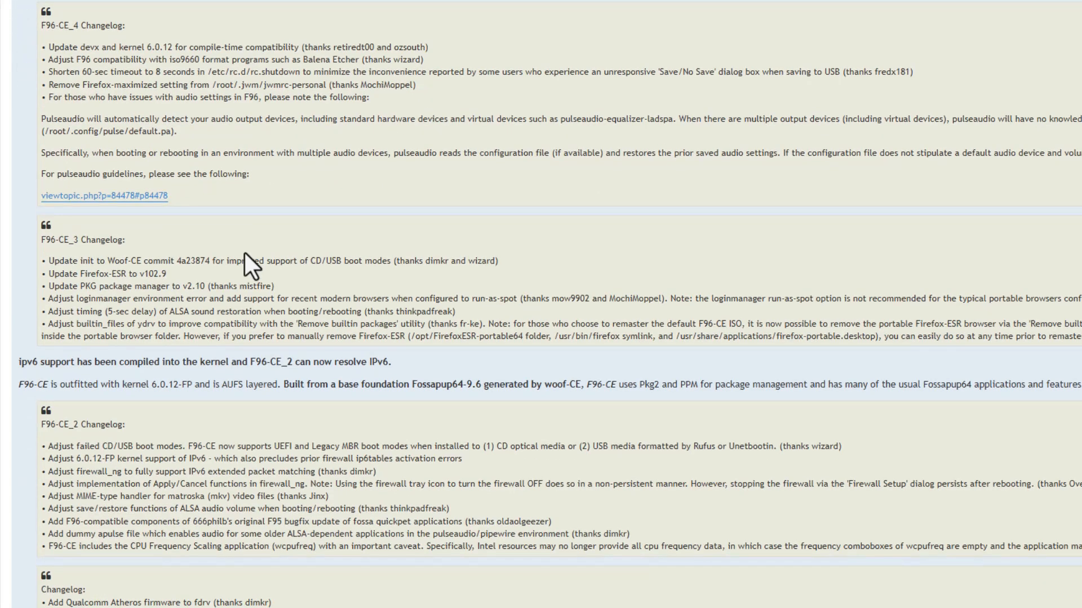
{"action": "scroll", "scroll_direction": "down", "scroll_amount": 3}
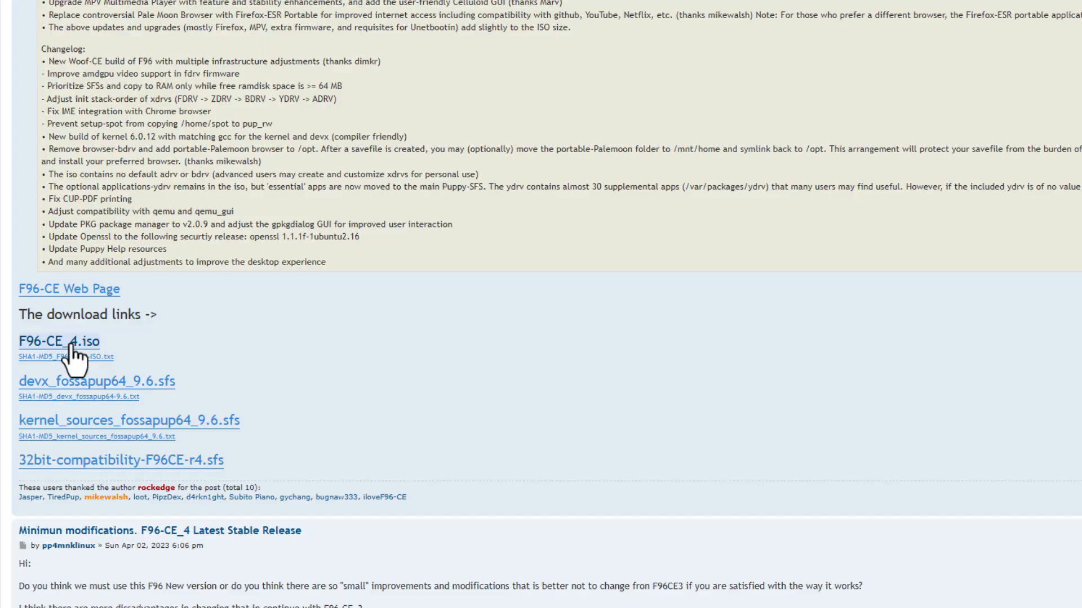
Download the 538 MB F96-CE_4.iso from MEGA and cancel saving a duplicate copy
{"action": "left_click", "coordinate": [58, 341]}
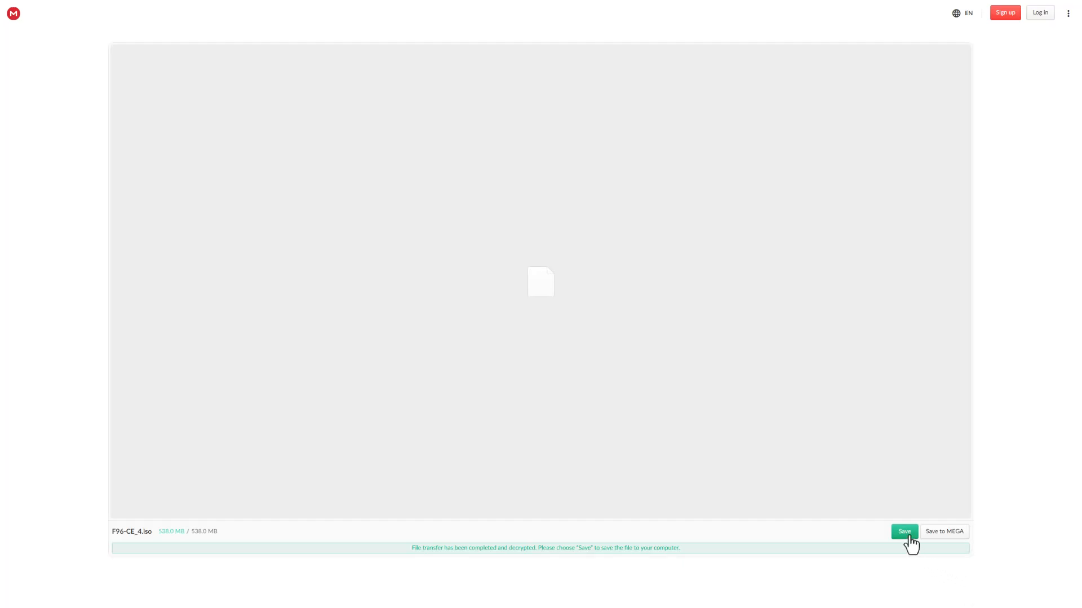
{"action": "left_click", "coordinate": [905, 532]}
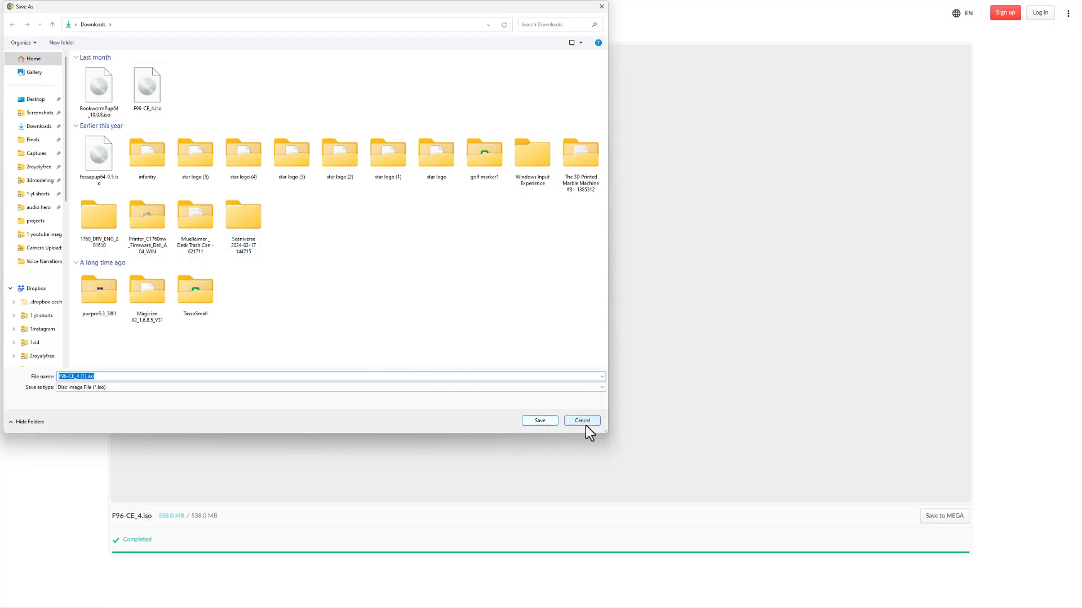
{"action": "left_click", "coordinate": [580, 420]}
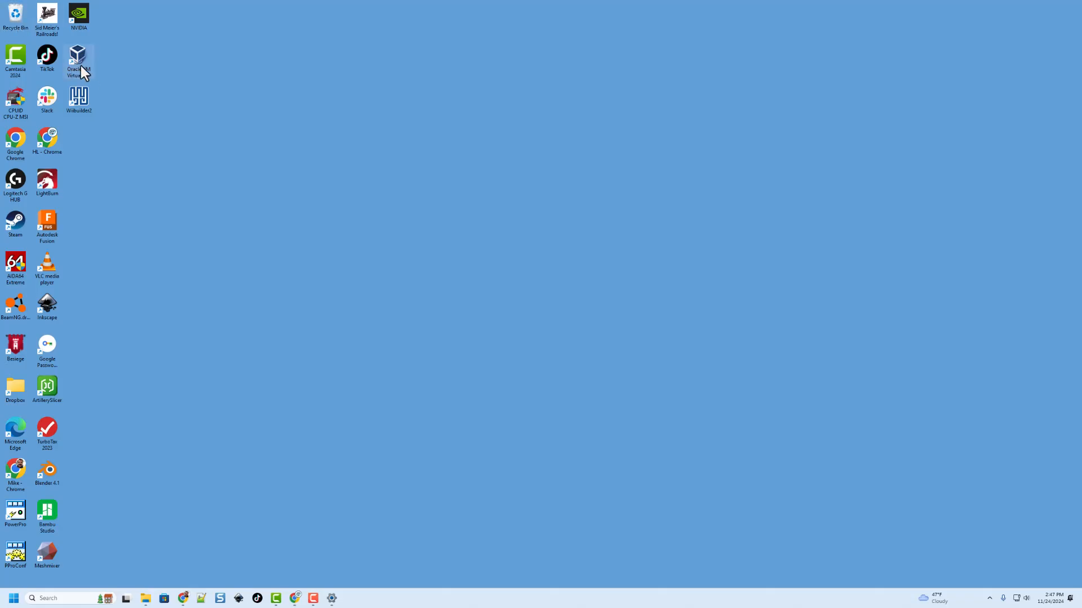
Launch VirtualBox and begin a new virtual machine named Pupp96ce2
{"action": "double_click", "coordinate": [78, 56]}
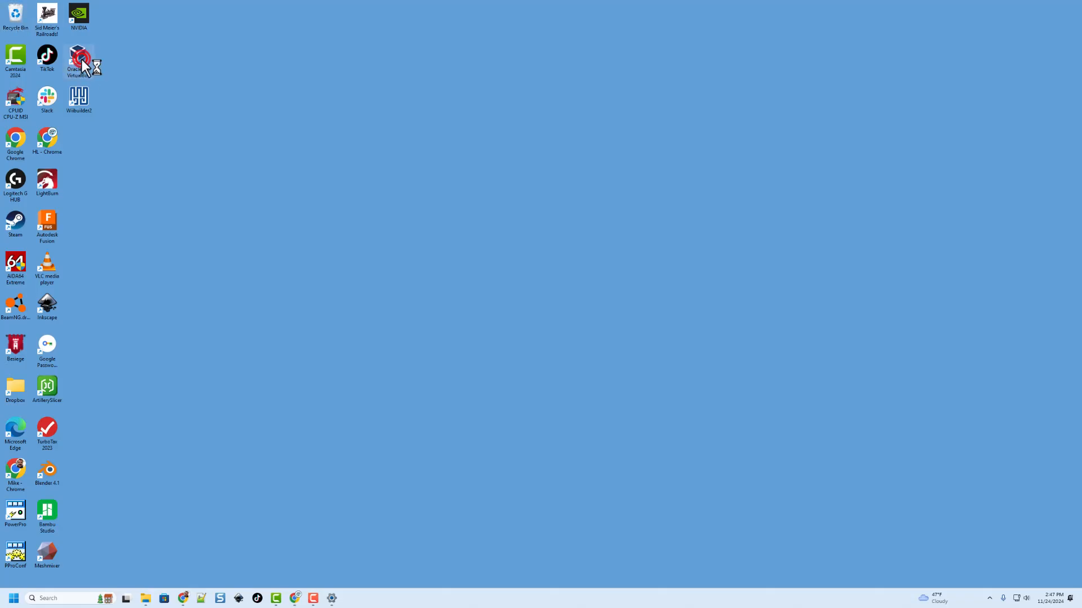
{"action": "double_click", "coordinate": [77, 58]}
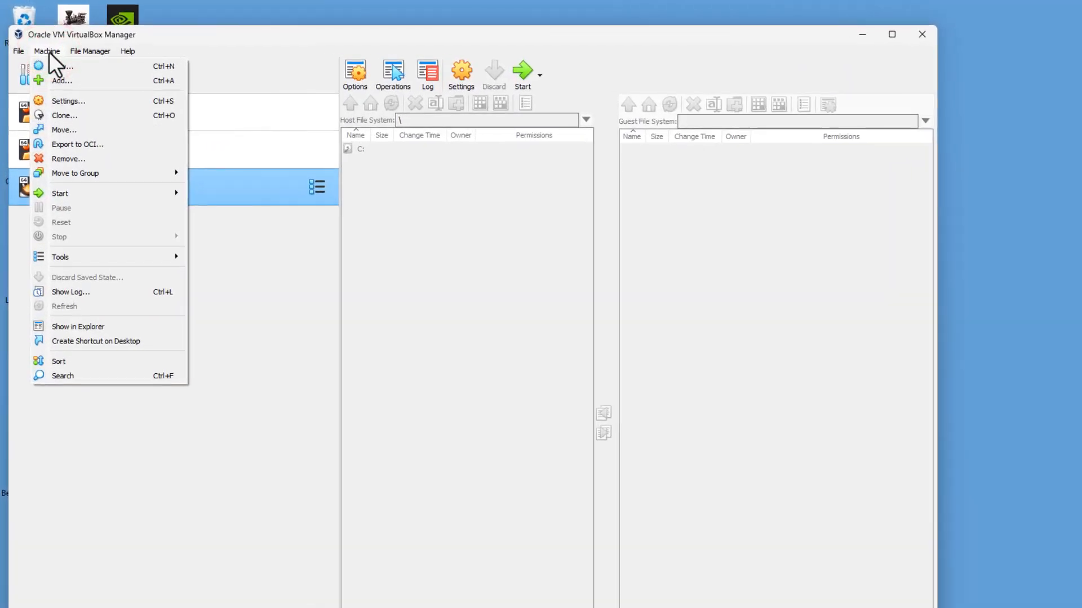
{"action": "left_click", "coordinate": [62, 65]}
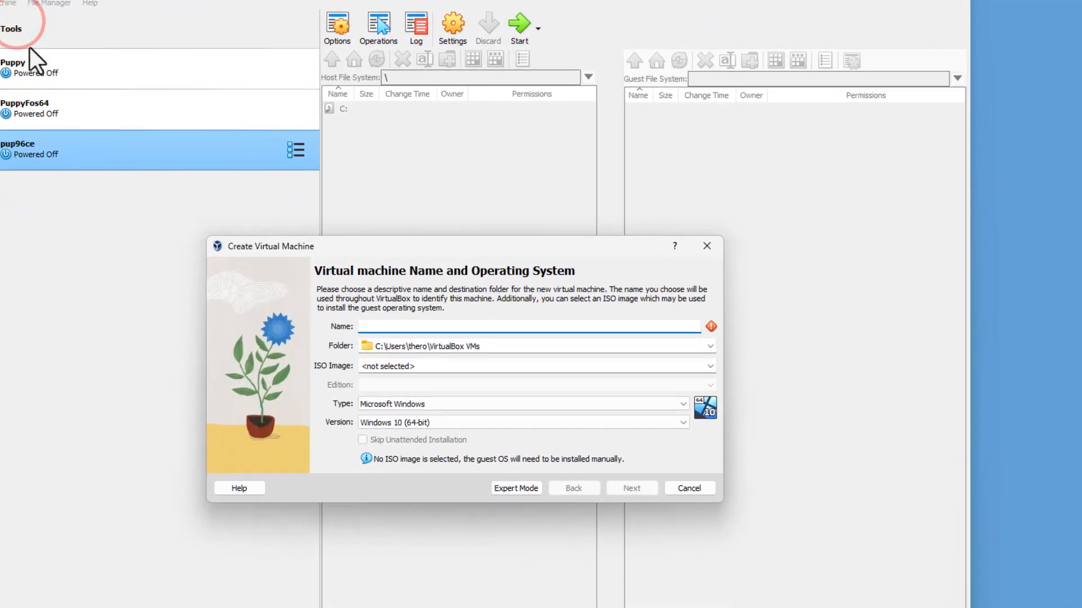
{"action": "type", "text": "Puppl"}
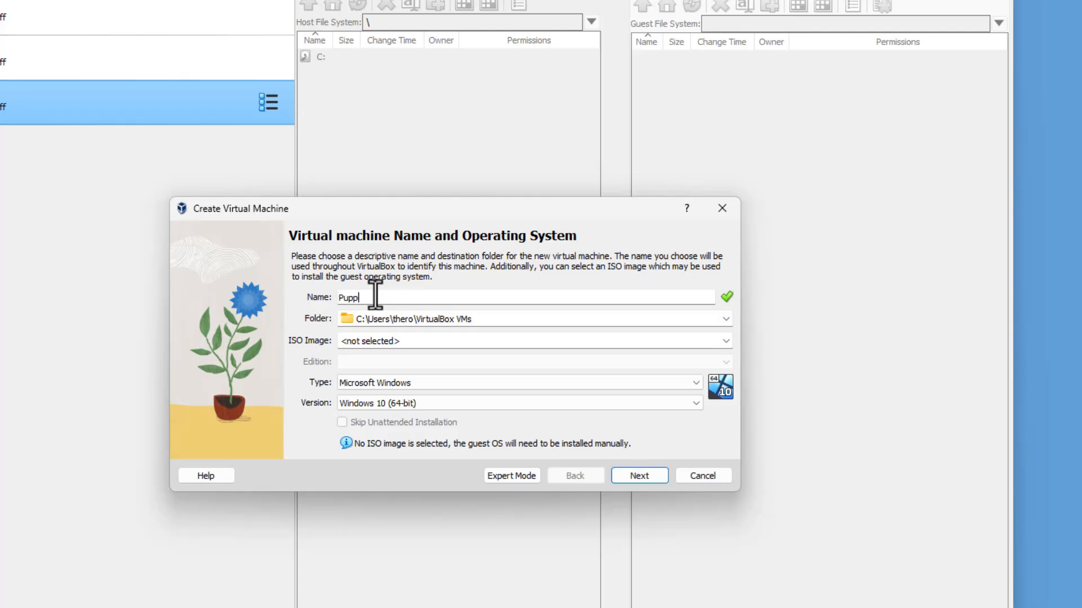
{"action": "type", "text": "96ce2"}
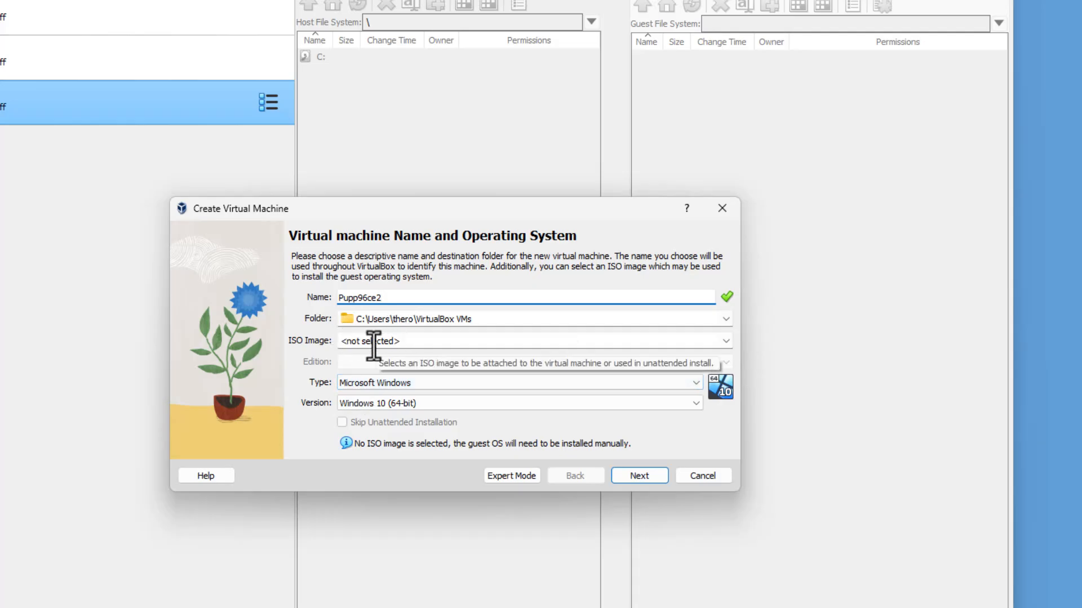
Attach the F96-CE_4.iso image and set the operating system type to Linux
{"action": "left_click", "coordinate": [530, 340]}
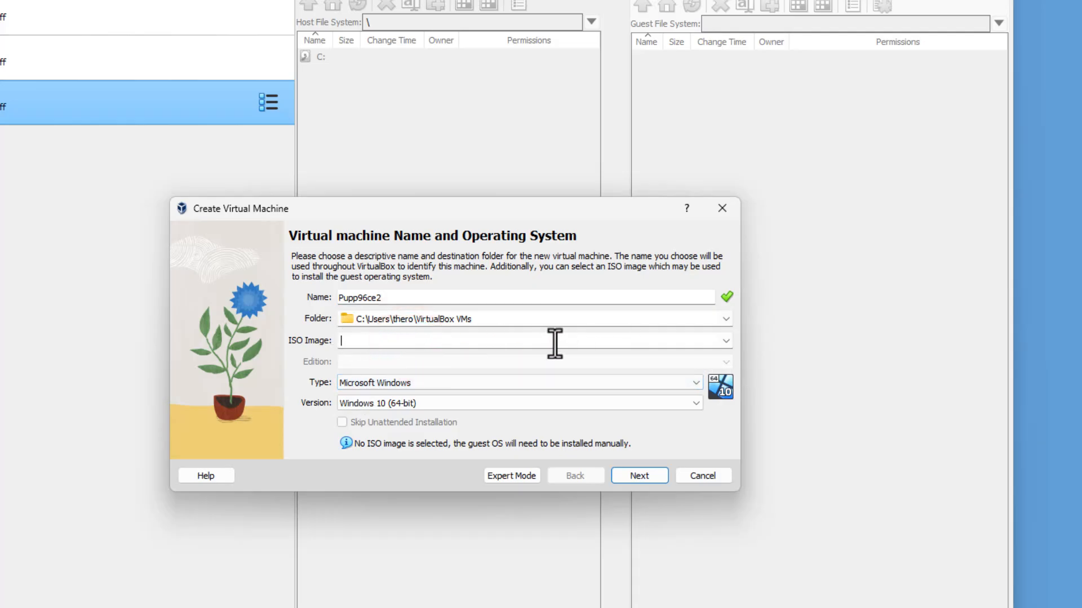
{"action": "left_click", "coordinate": [725, 340]}
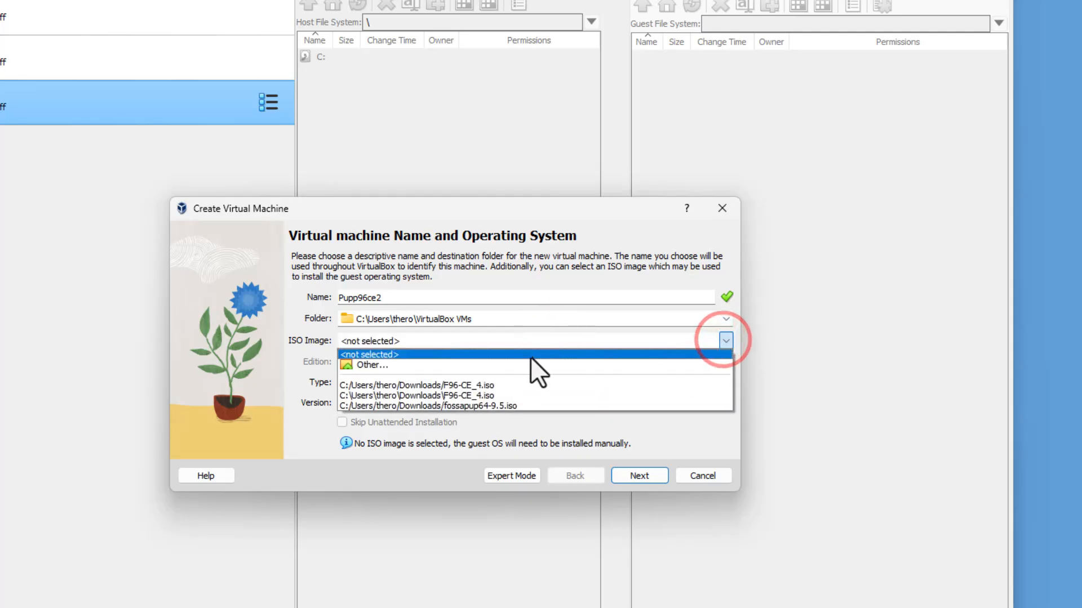
{"action": "mouse_move", "coordinate": [455, 385]}
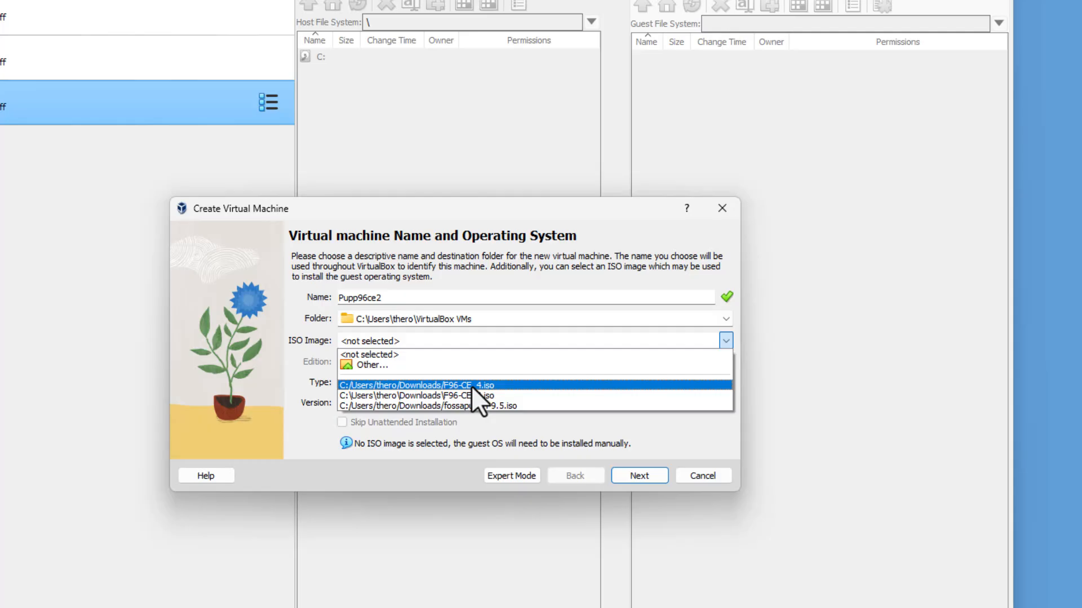
{"action": "left_click", "coordinate": [420, 385]}
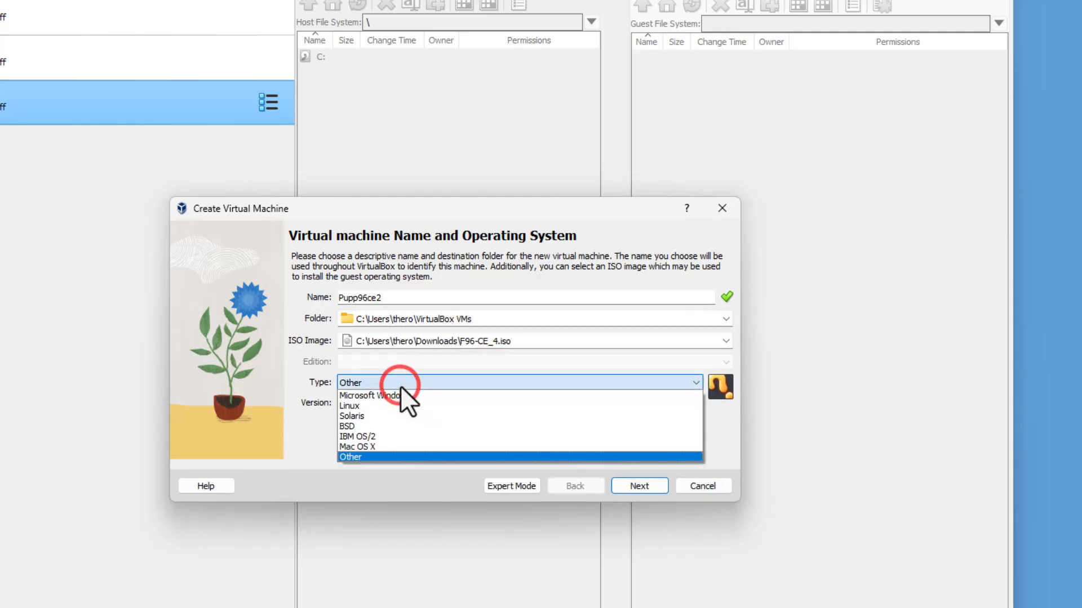
{"action": "left_click", "coordinate": [349, 406]}
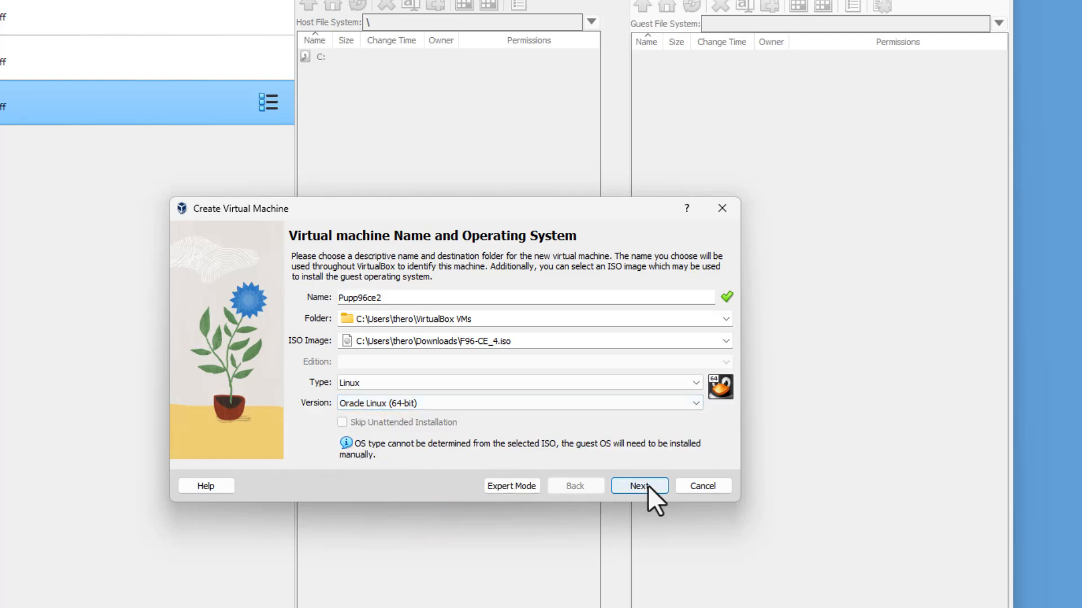
Set hardware to 4096 MB memory, 2 processors with EFI enabled, and continue to the disk step
{"action": "left_click", "coordinate": [638, 485]}
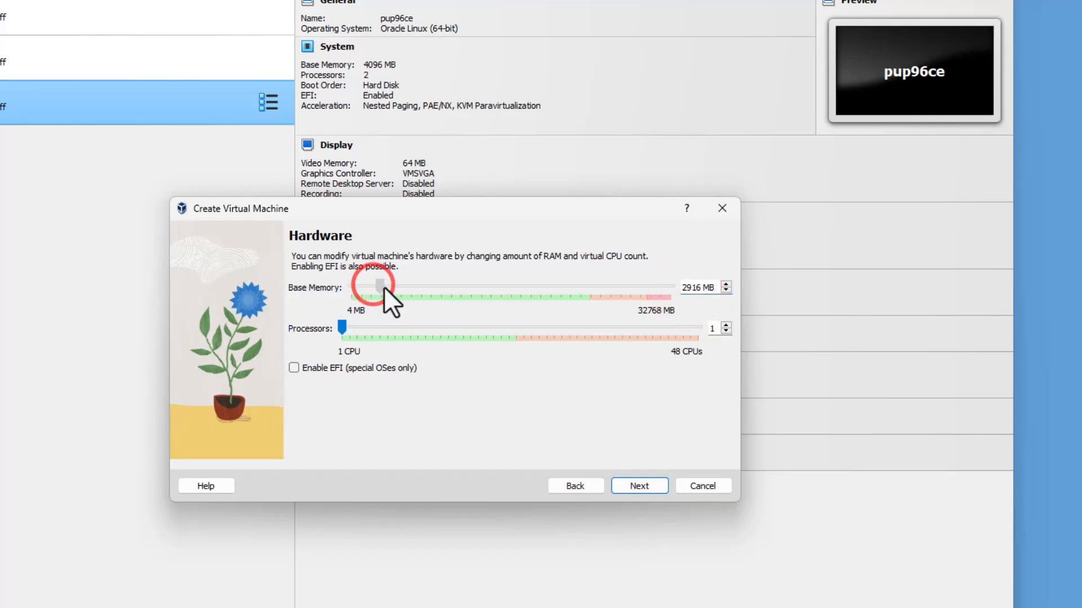
{"action": "left_click_drag", "start_coordinate": [377, 288], "coordinate": [392, 284]}
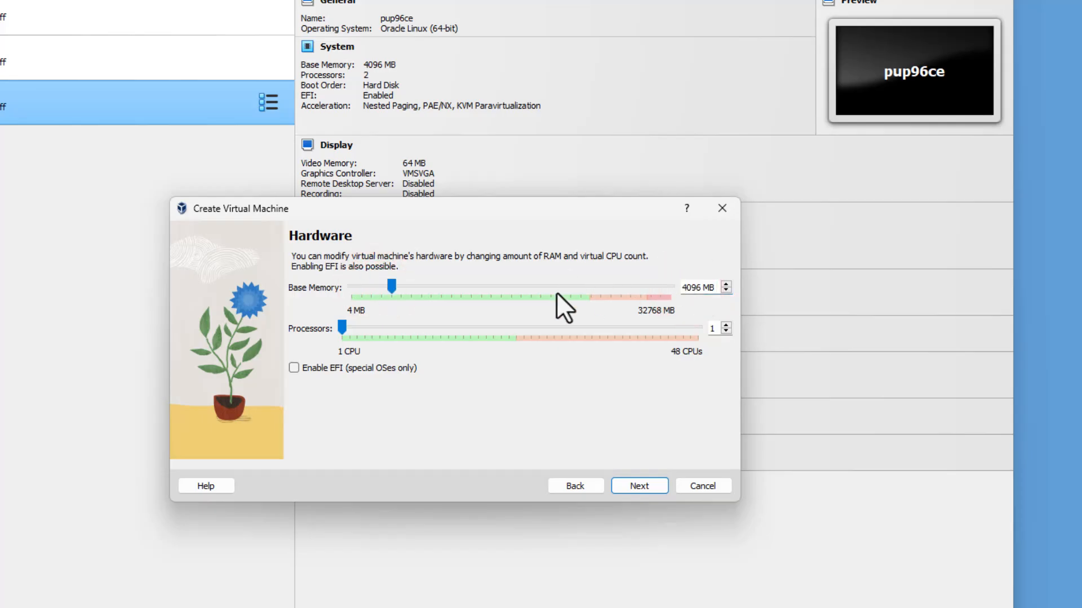
{"action": "left_click_drag", "start_coordinate": [341, 328], "coordinate": [355, 329]}
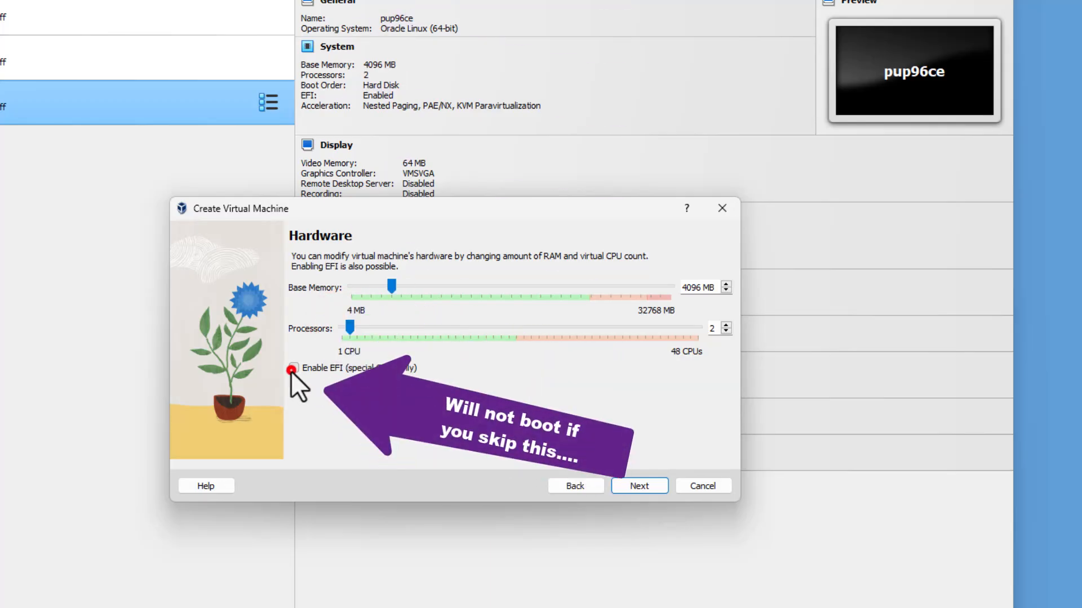
{"action": "left_click", "coordinate": [293, 367]}
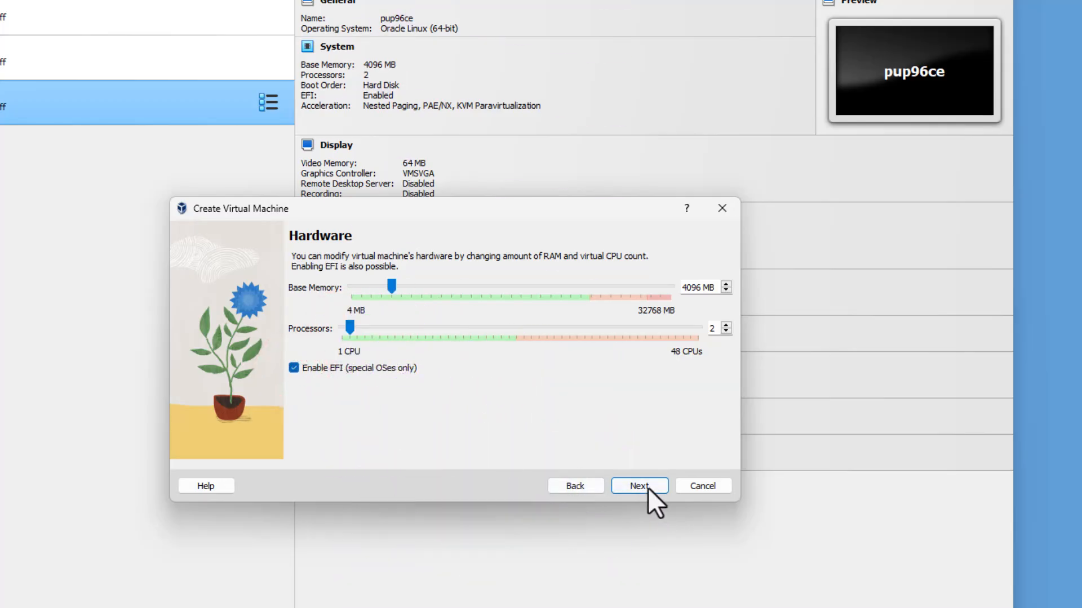
{"action": "left_click", "coordinate": [638, 486]}
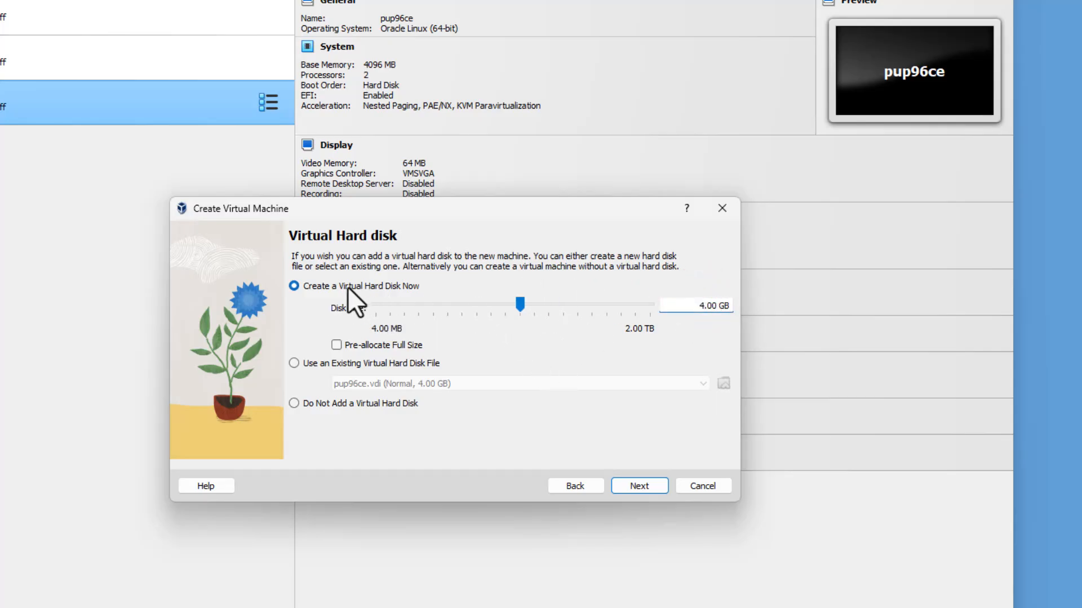
{"action": "mouse_move", "coordinate": [611, 317]}
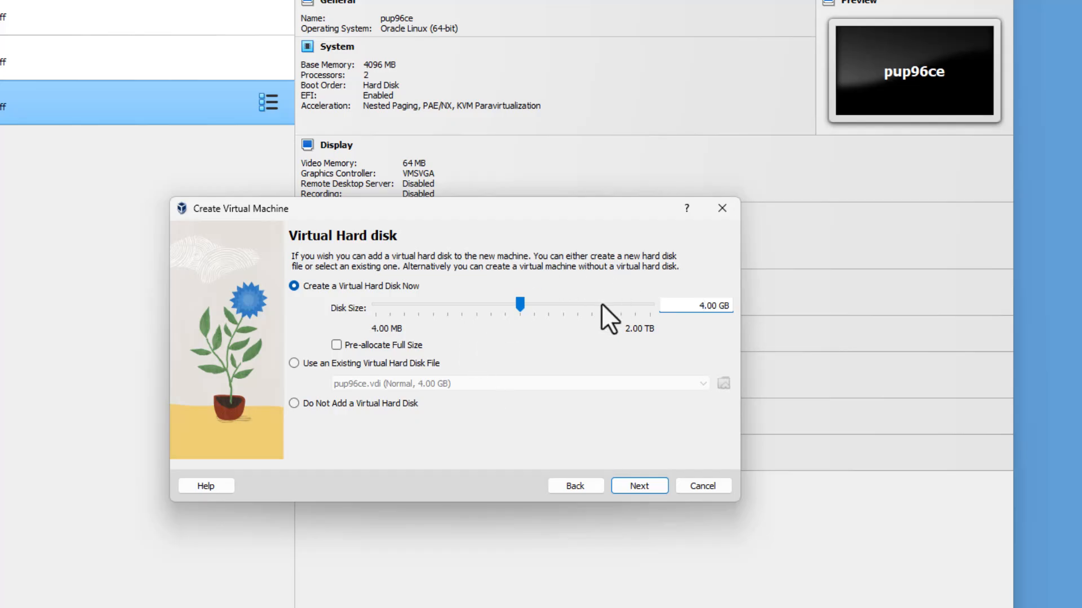
Review the summary and finish creating the machine, booting it into Puppy Quick Setup
{"action": "left_click", "coordinate": [638, 485]}
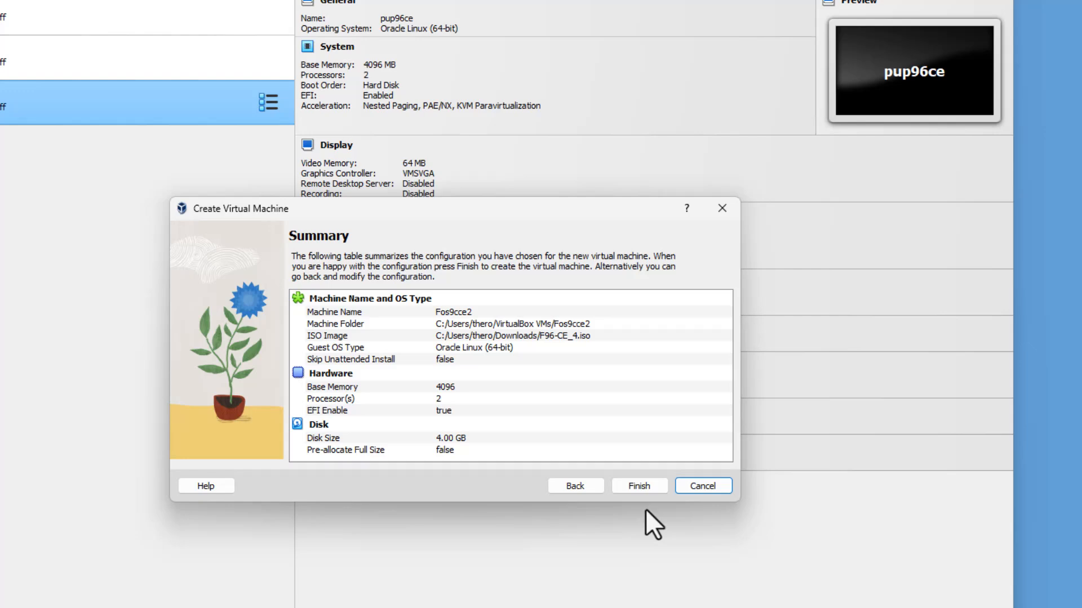
{"action": "left_click", "coordinate": [636, 486]}
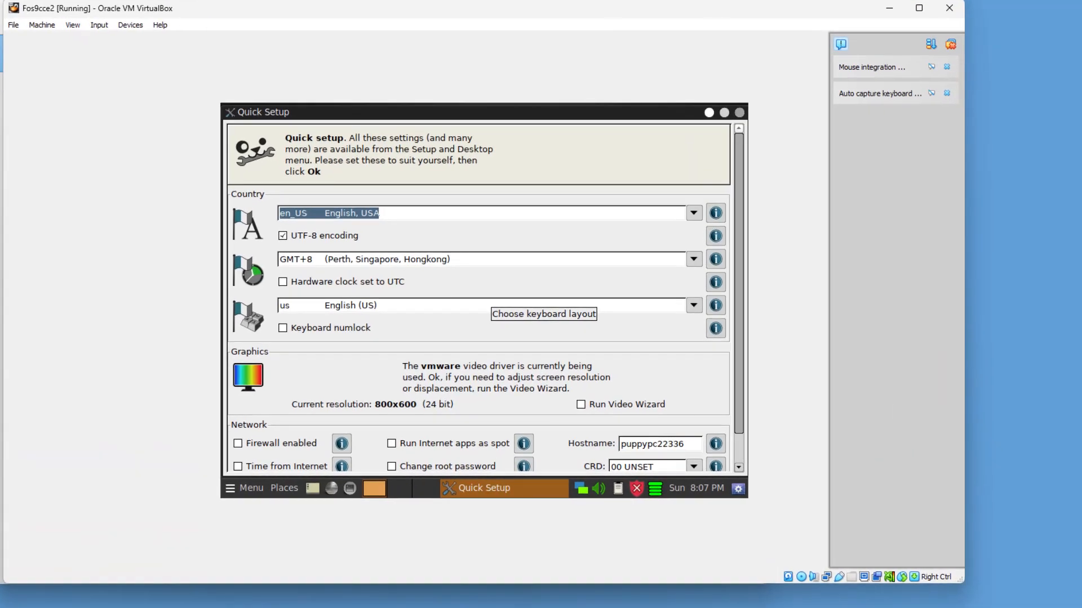
{"action": "mouse_move", "coordinate": [521, 254]}
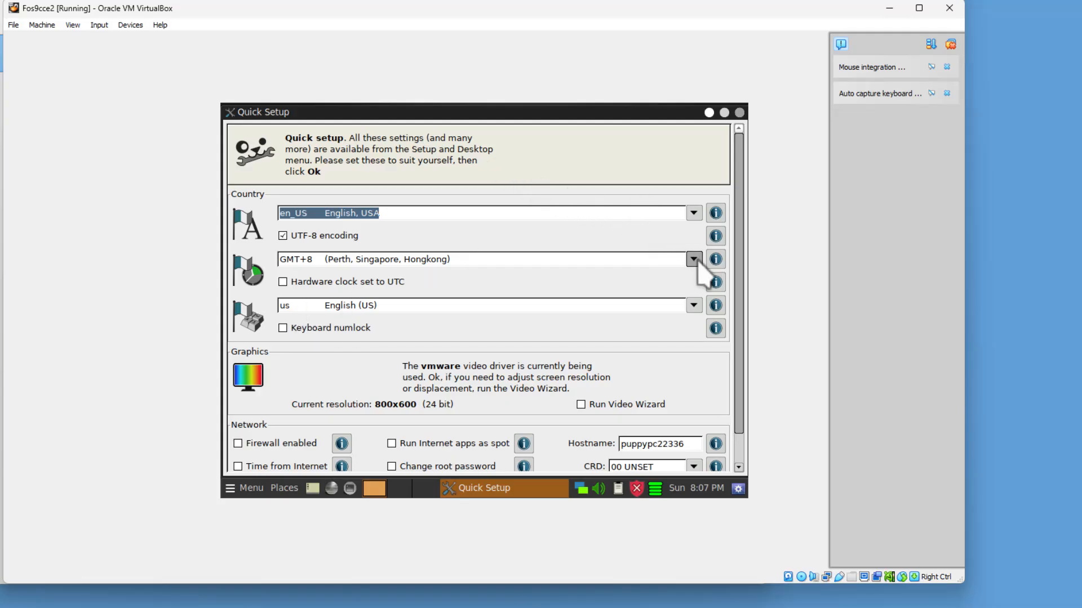
Choose the America/Detroit time zone and accept the Quick Setup choices
{"action": "left_click", "coordinate": [693, 259]}
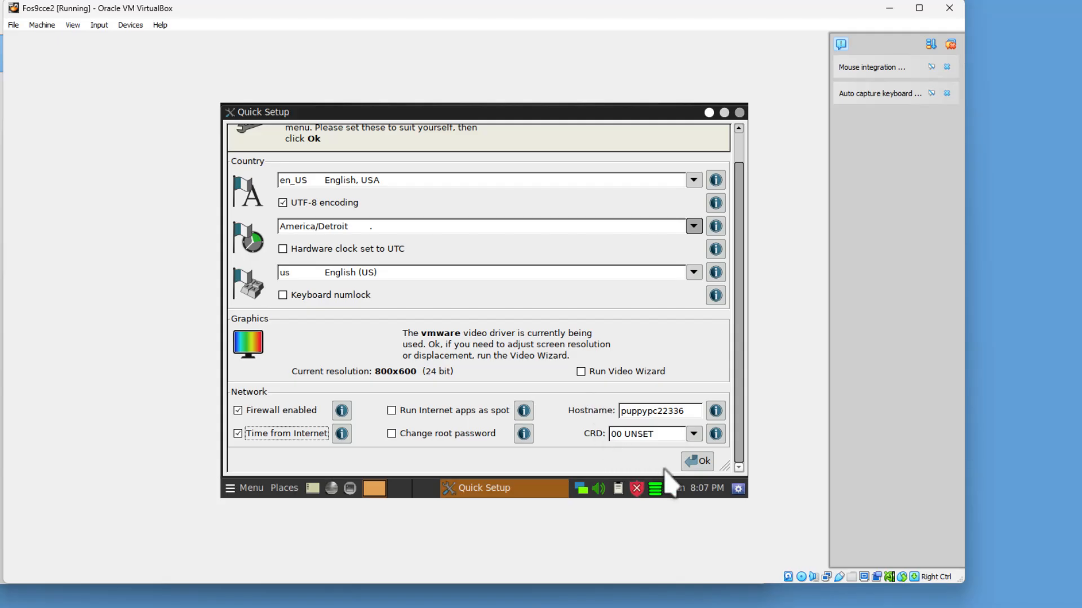
{"action": "left_click", "coordinate": [696, 461]}
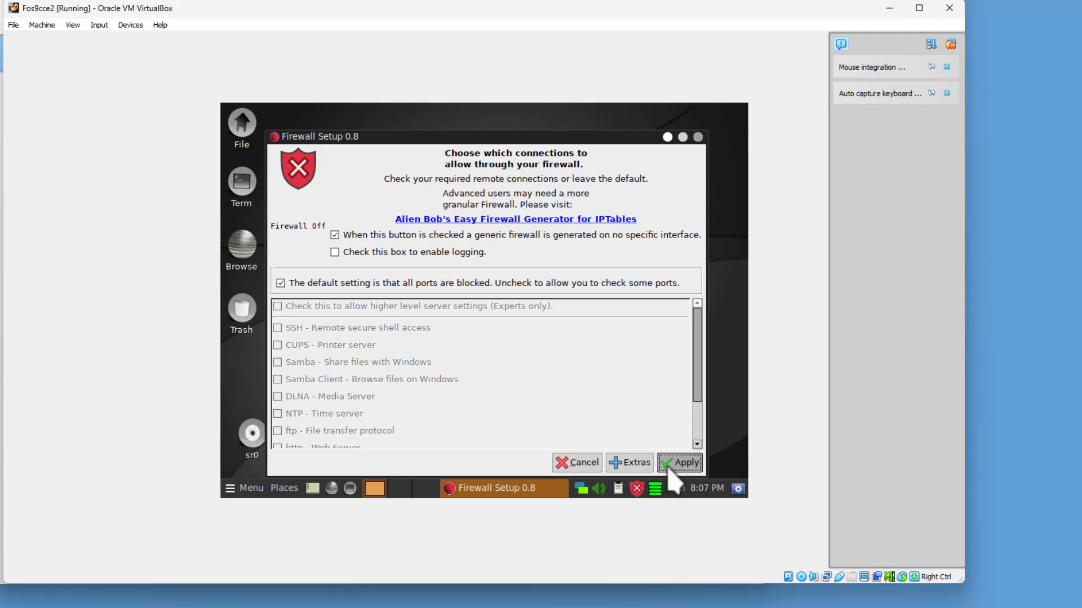
Apply default firewall rules, sync the clock to pool.ntp.org at every startup, and close the Welcome window
{"action": "left_click", "coordinate": [679, 462]}
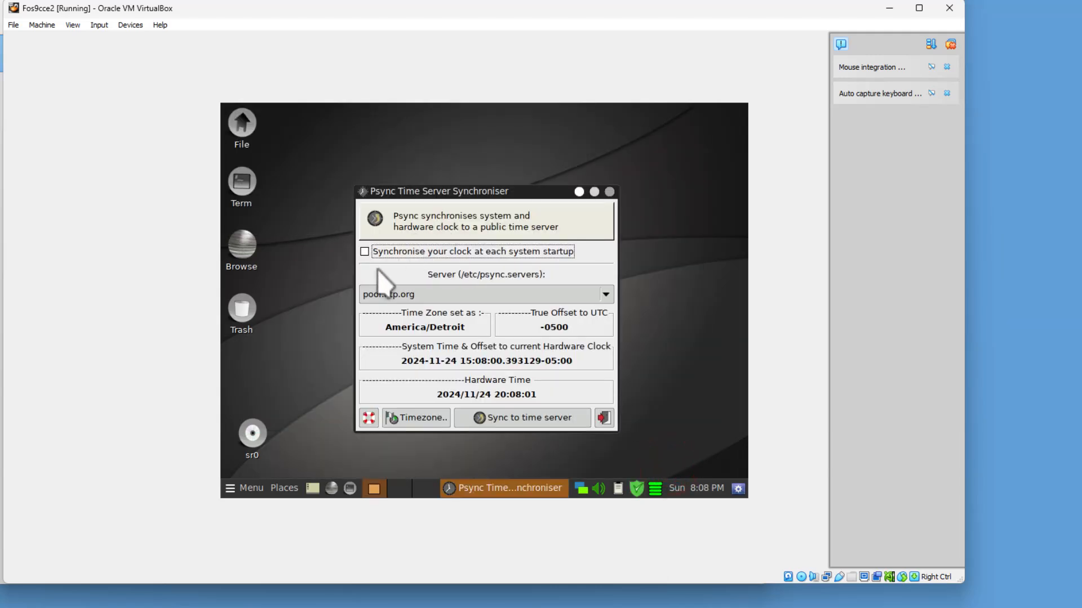
{"action": "left_click", "coordinate": [364, 251]}
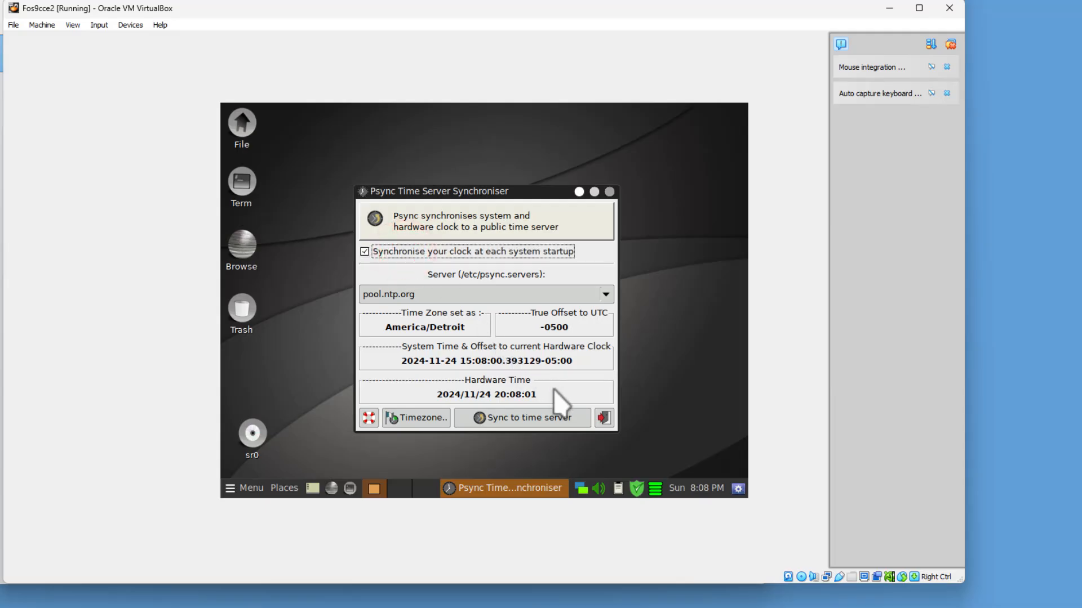
{"action": "left_click", "coordinate": [521, 417]}
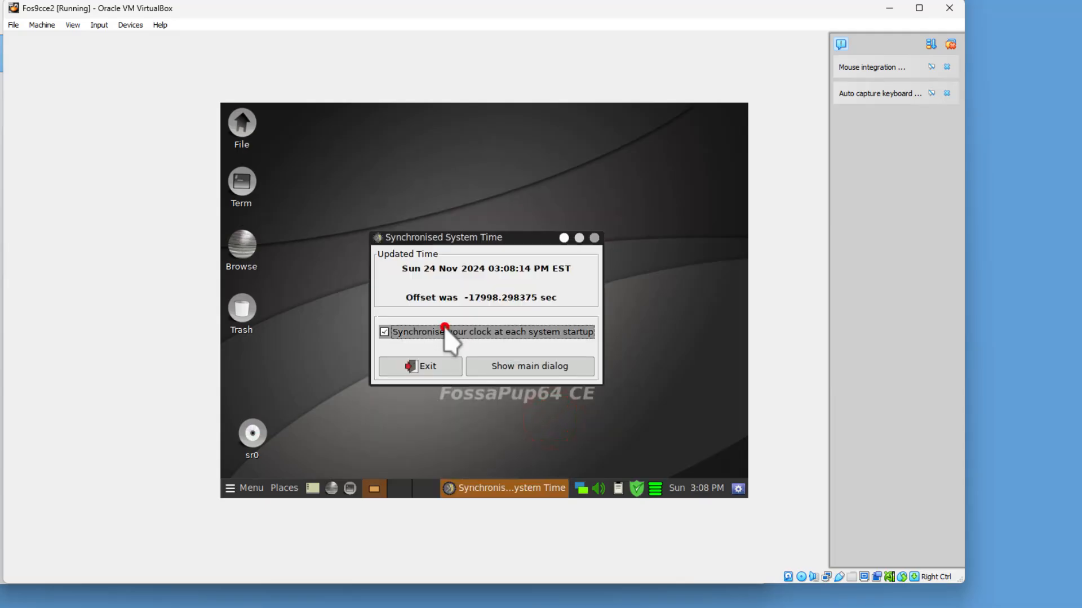
{"action": "left_click", "coordinate": [419, 366]}
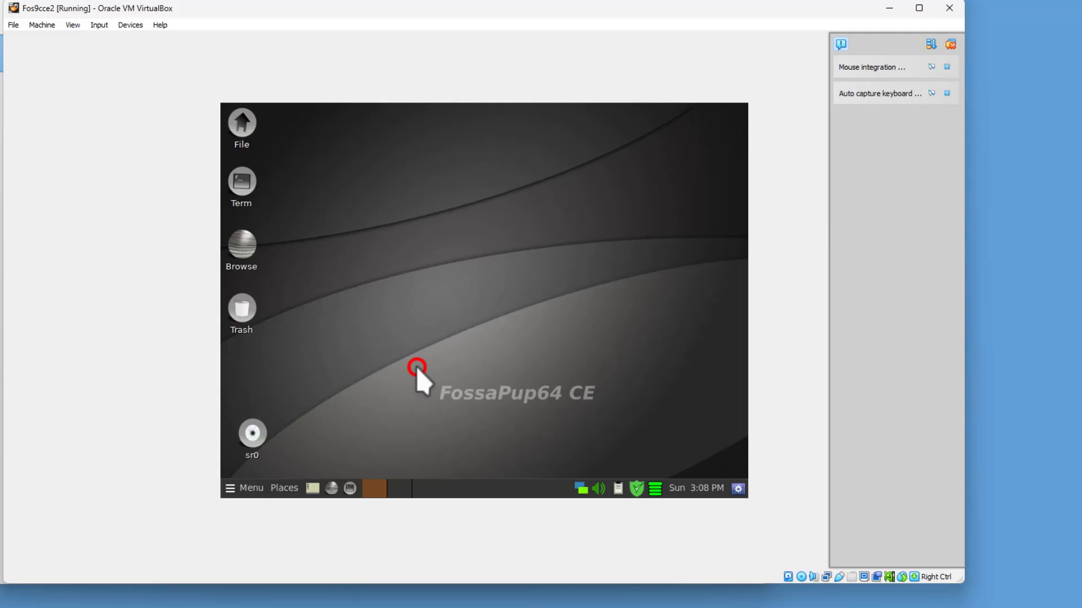
{"action": "left_click", "coordinate": [416, 366]}
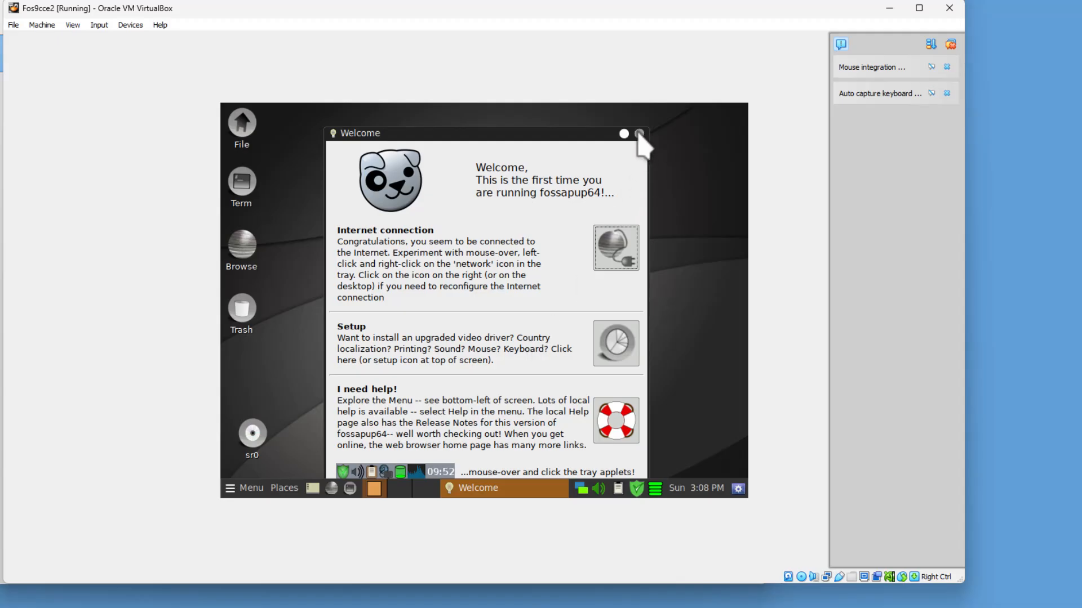
{"action": "left_click", "coordinate": [639, 135]}
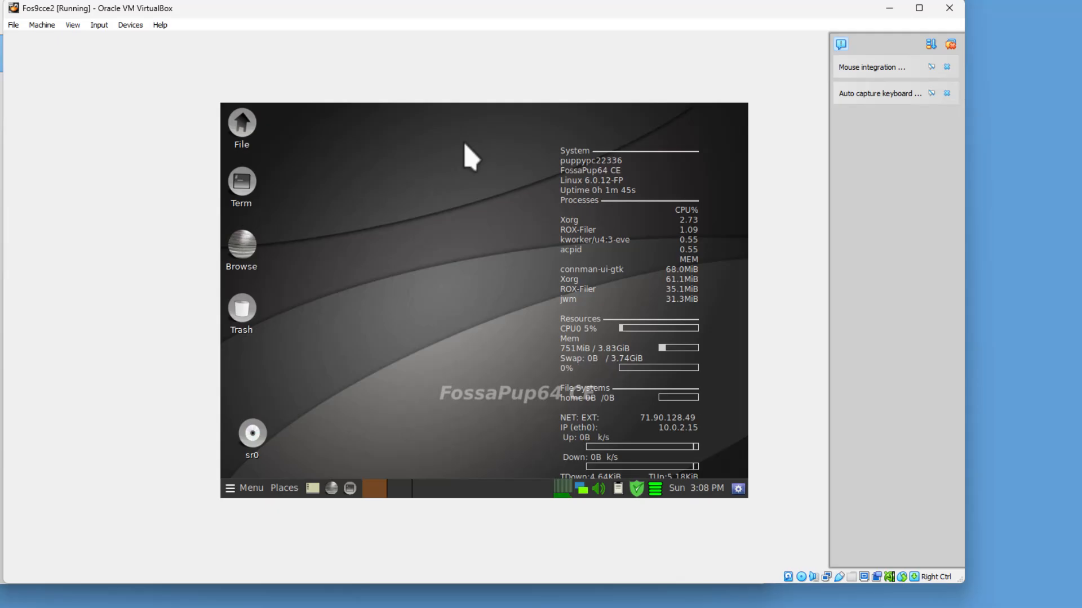
Set the Xorg resolution to 1920x1080 in Screen/Graphics manager and restart X to apply it
{"action": "left_click", "coordinate": [242, 488]}
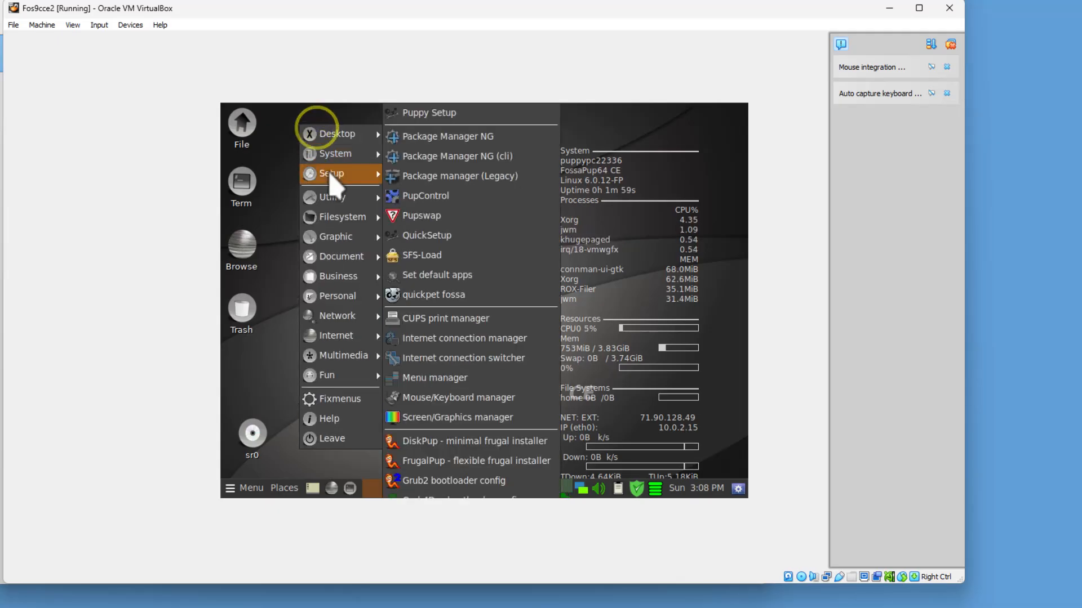
{"action": "mouse_move", "coordinate": [458, 417]}
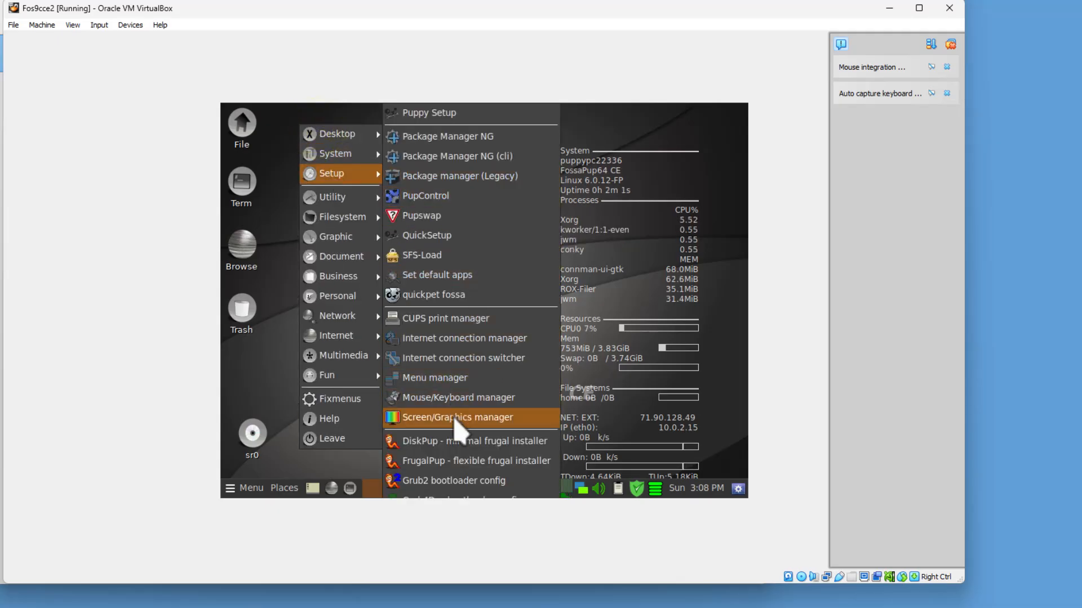
{"action": "left_click", "coordinate": [457, 417]}
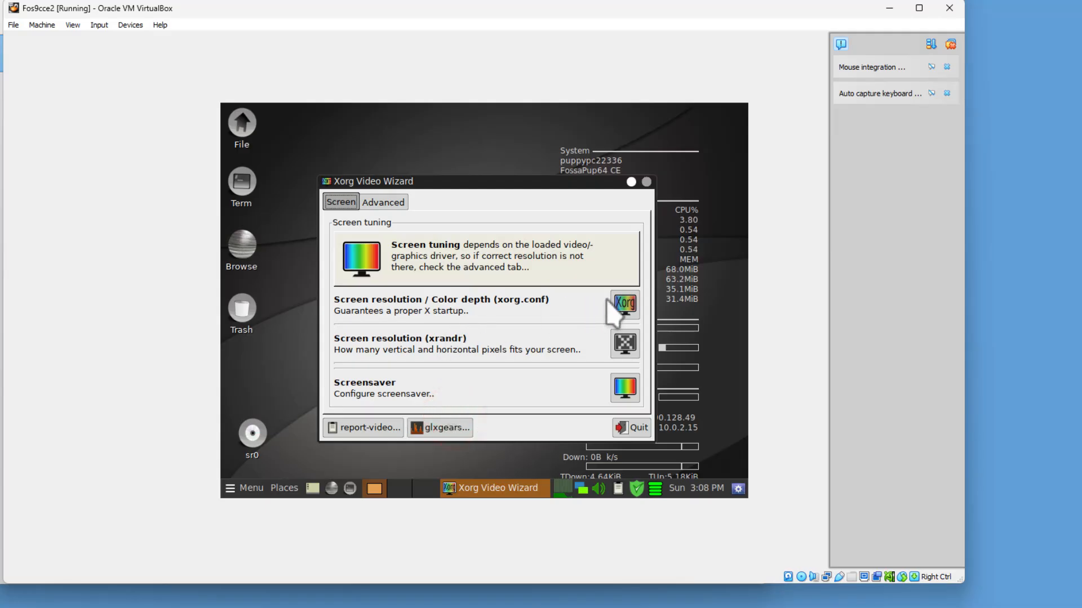
{"action": "left_click", "coordinate": [623, 306]}
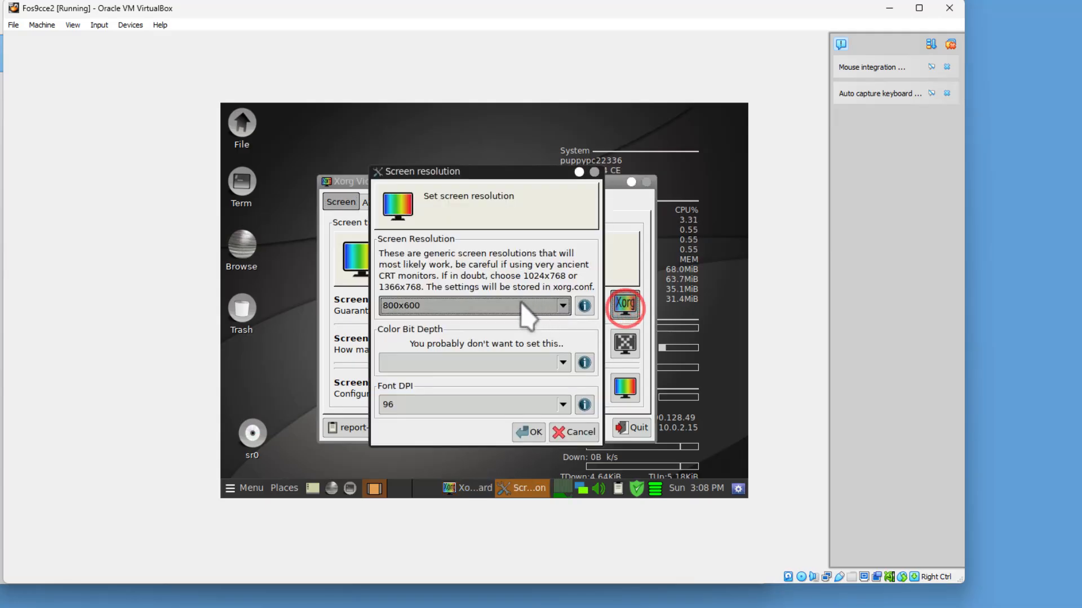
{"action": "left_click", "coordinate": [472, 305]}
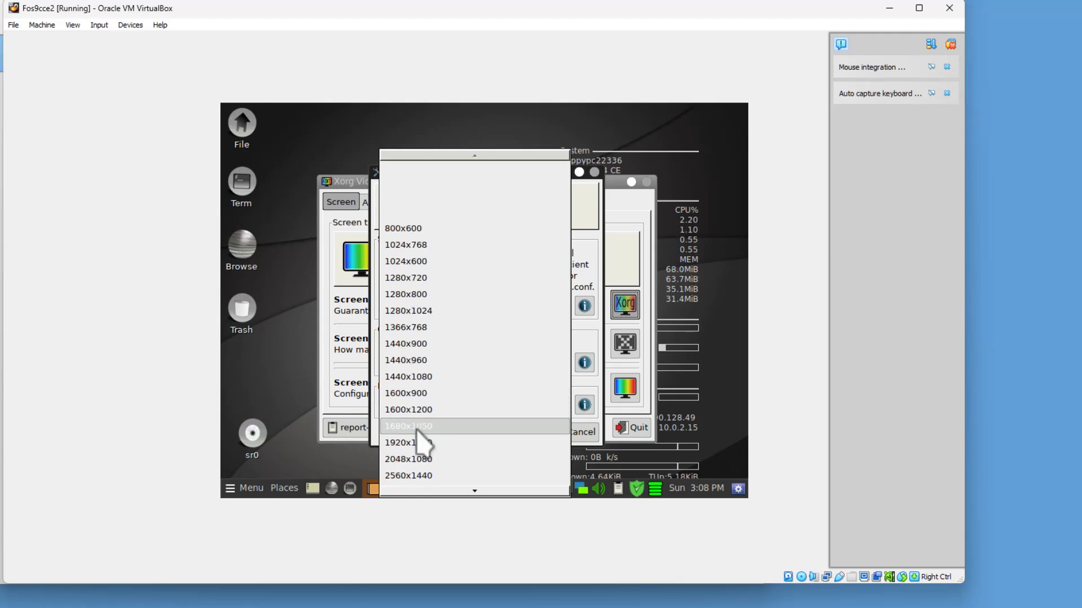
{"action": "left_click", "coordinate": [403, 442]}
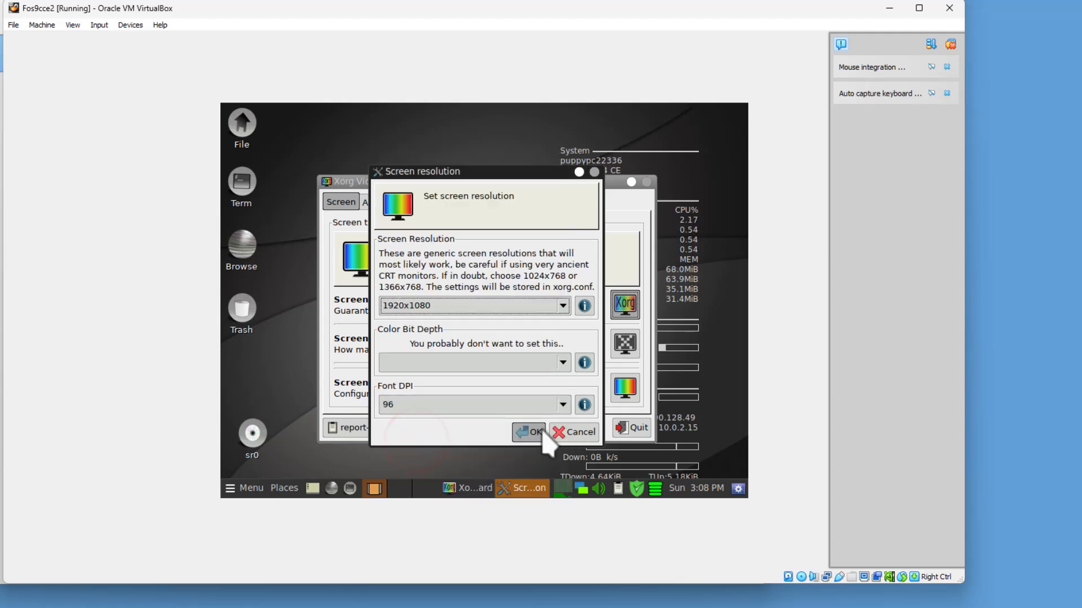
{"action": "left_click", "coordinate": [529, 431]}
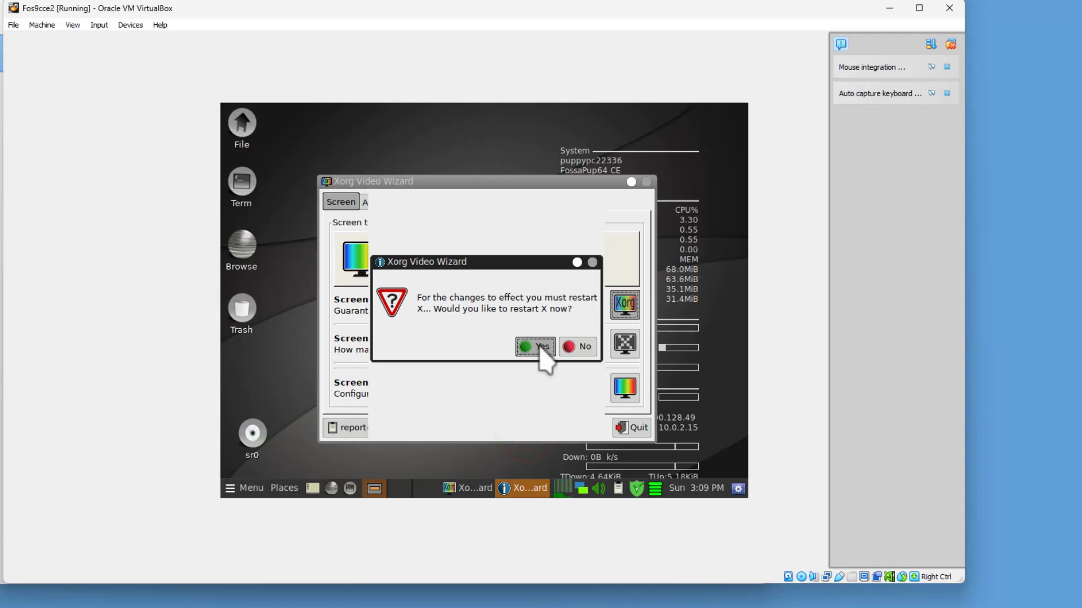
{"action": "left_click", "coordinate": [539, 346]}
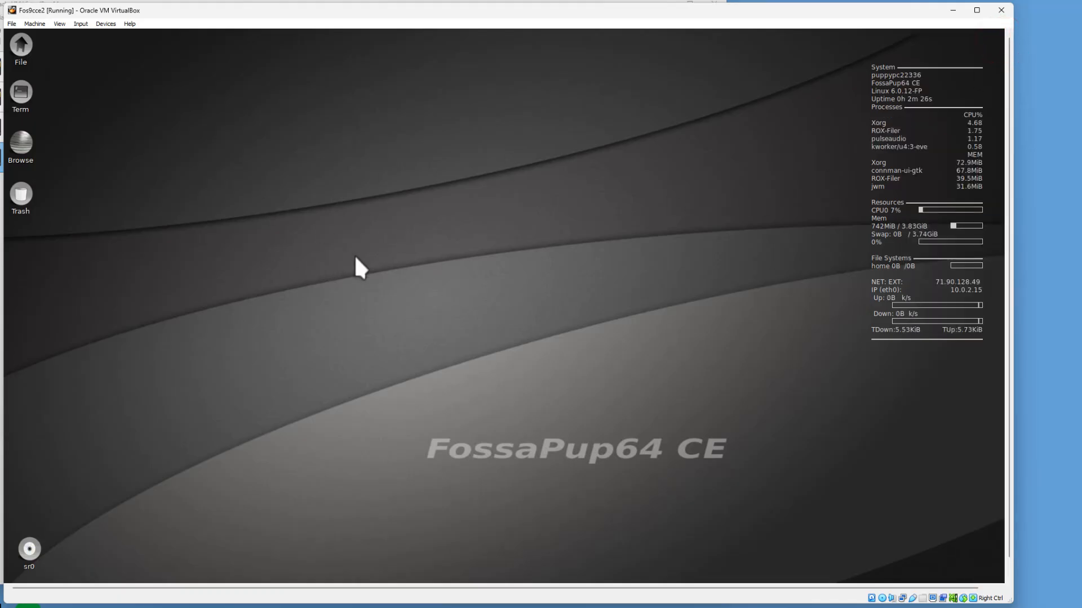
{"action": "mouse_move", "coordinate": [235, 118]}
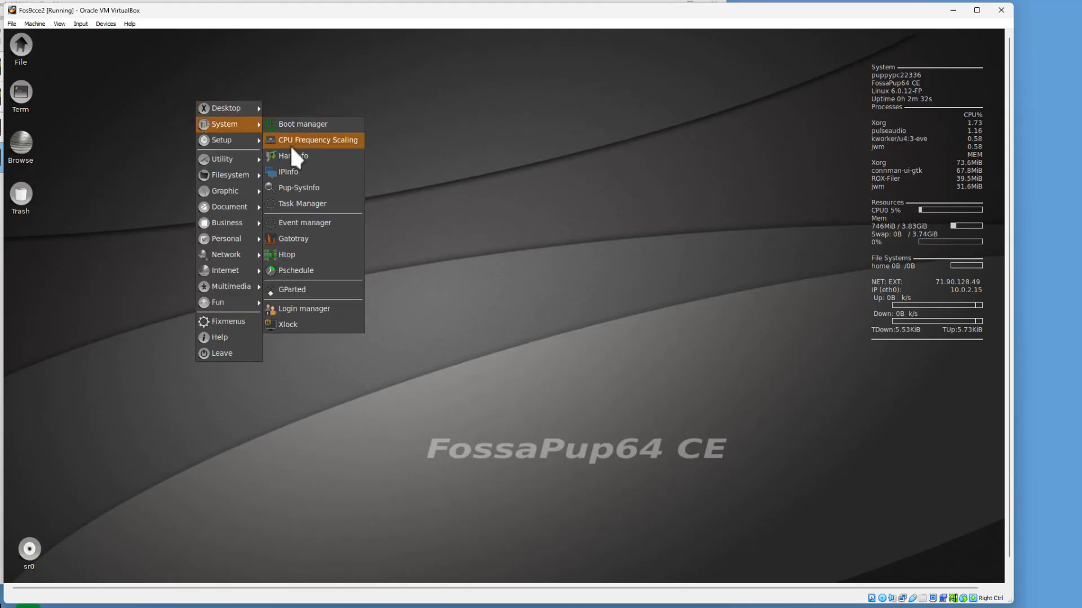
In JWMdesk view the Window Title Bar button themes, then return to the Desktop tab
{"action": "left_click", "coordinate": [319, 139]}
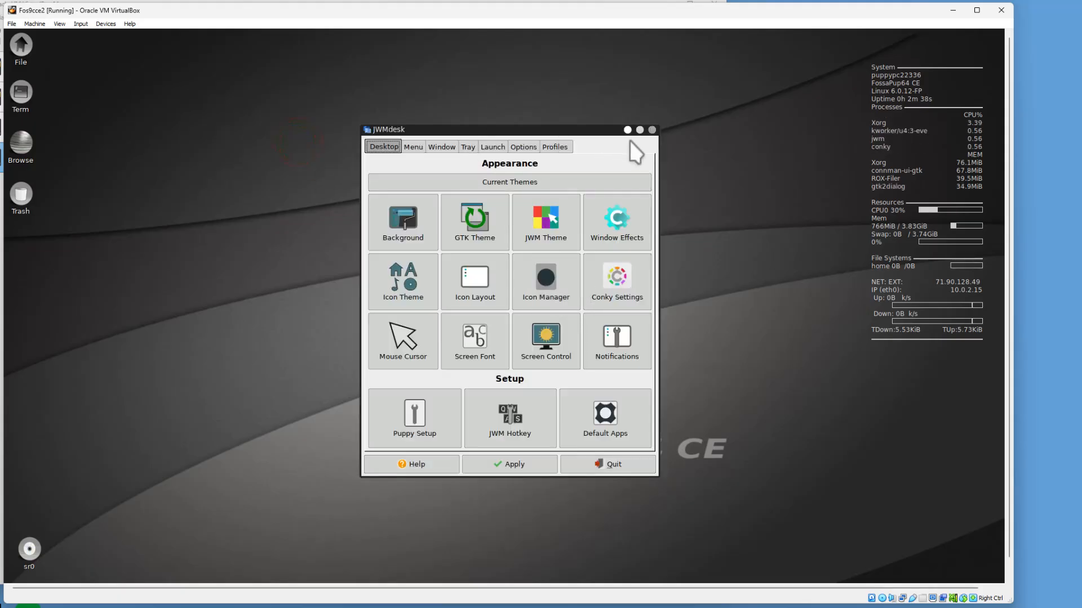
{"action": "mouse_move", "coordinate": [527, 204]}
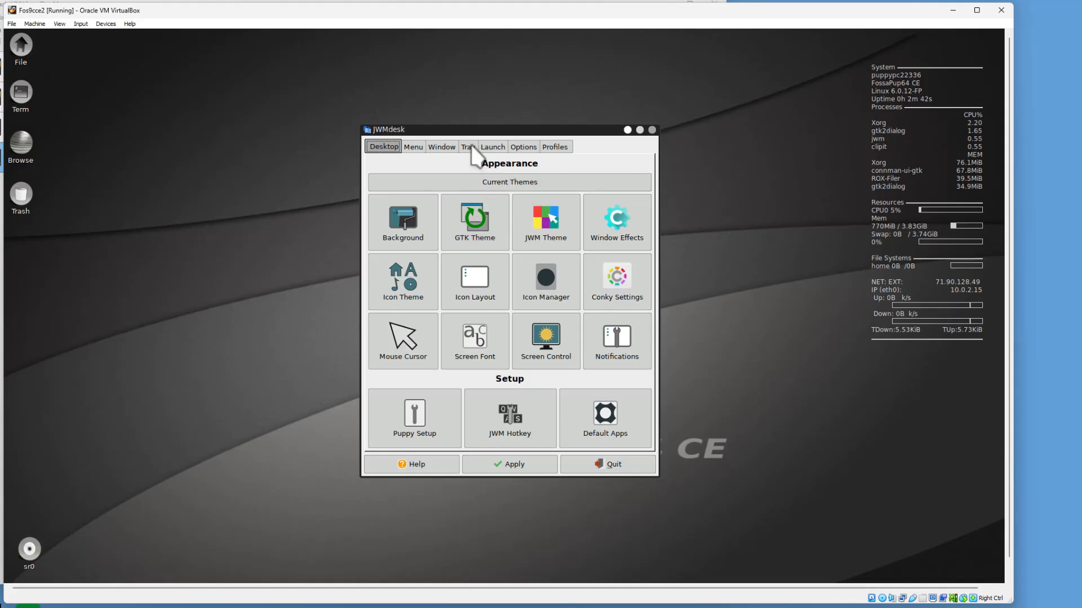
{"action": "left_click", "coordinate": [441, 147]}
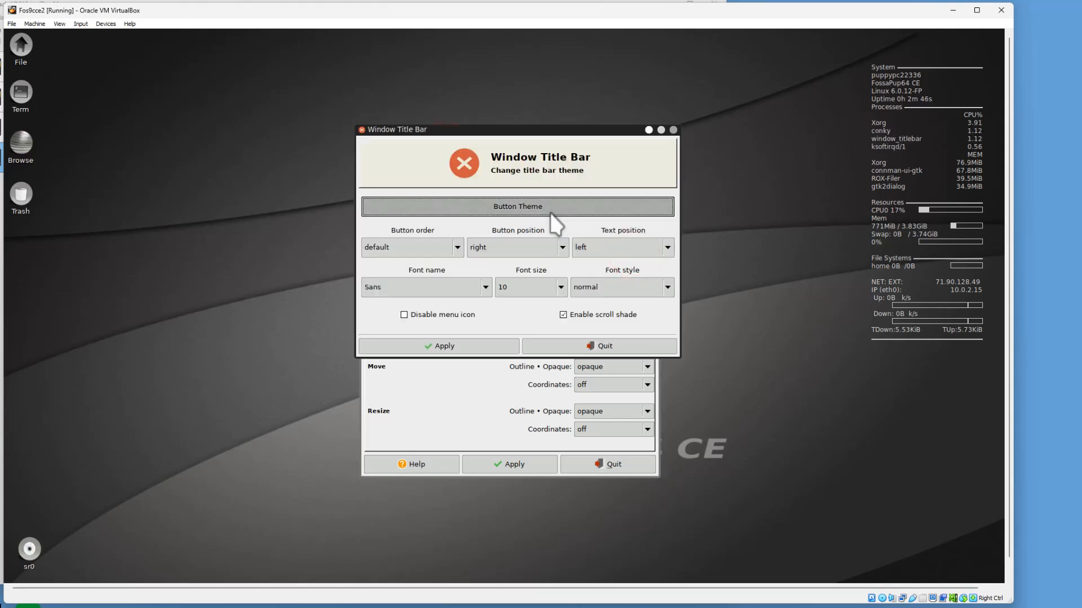
{"action": "left_click", "coordinate": [517, 206]}
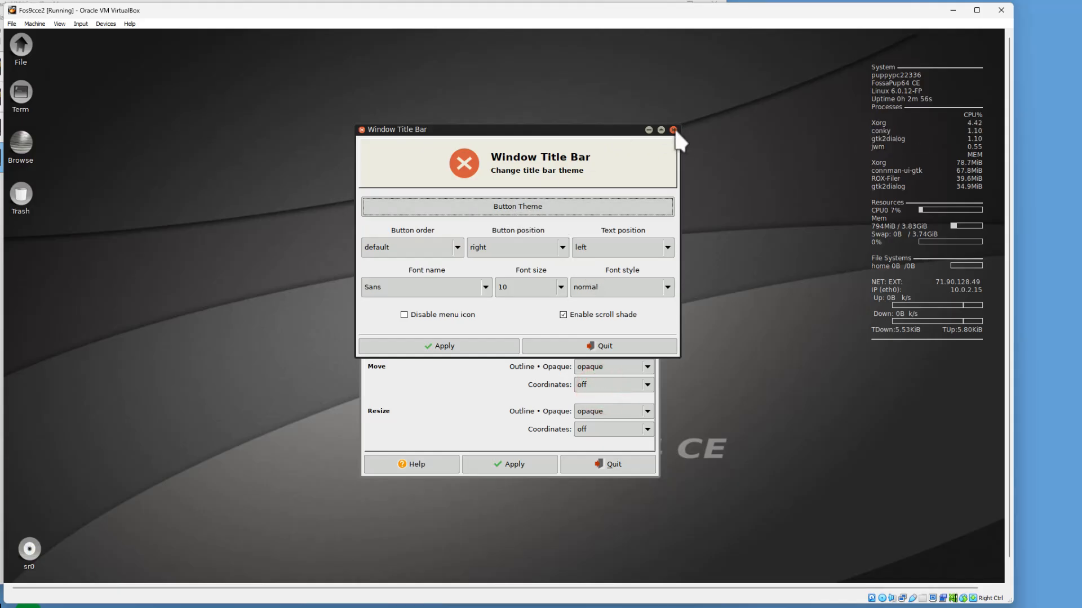
{"action": "left_click", "coordinate": [672, 129]}
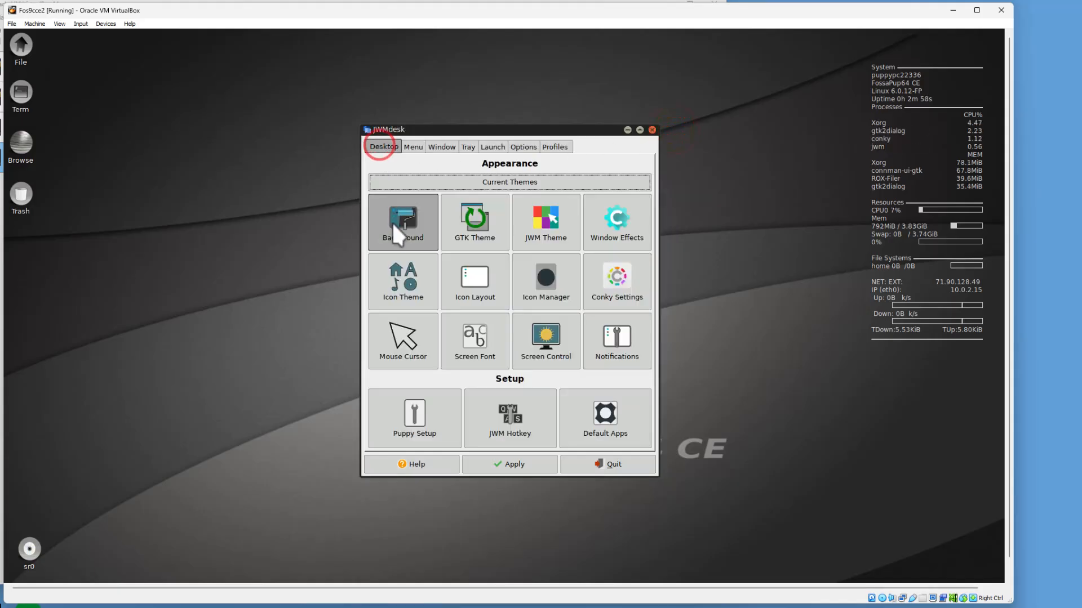
Apply the 431.svg sky wallpaper, then visit Puppy Icon Switcher and quit back to JWMdesk
{"action": "left_click", "coordinate": [403, 221]}
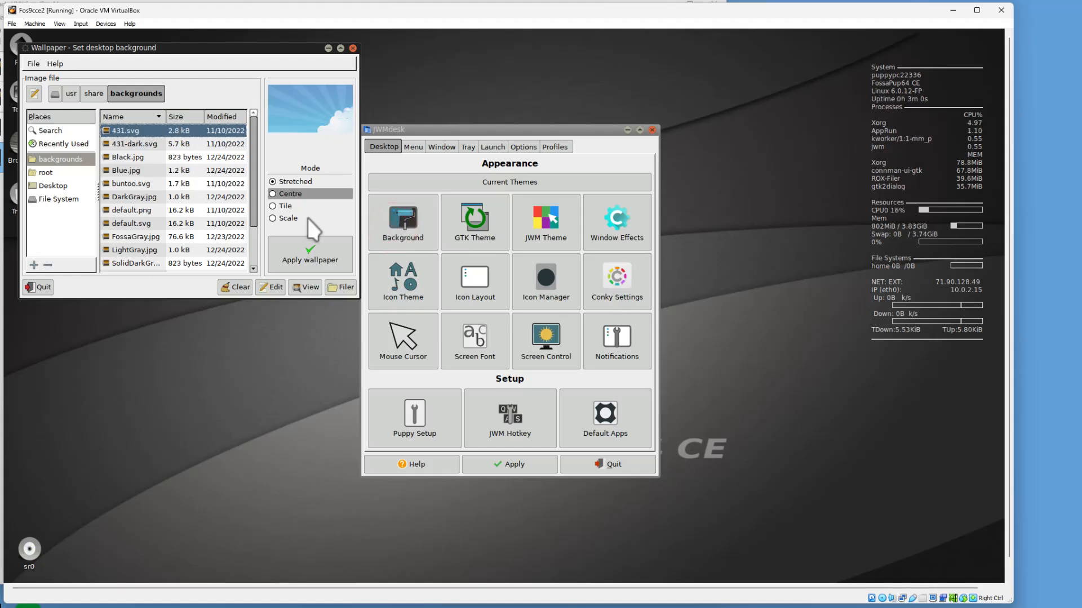
{"action": "left_click", "coordinate": [310, 260]}
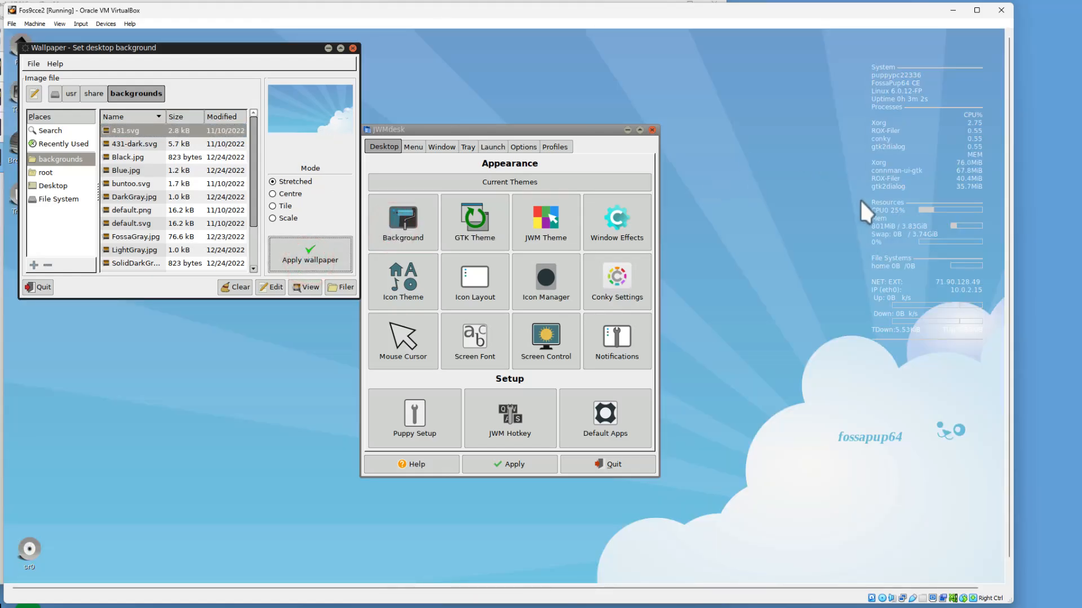
{"action": "left_click", "coordinate": [403, 282]}
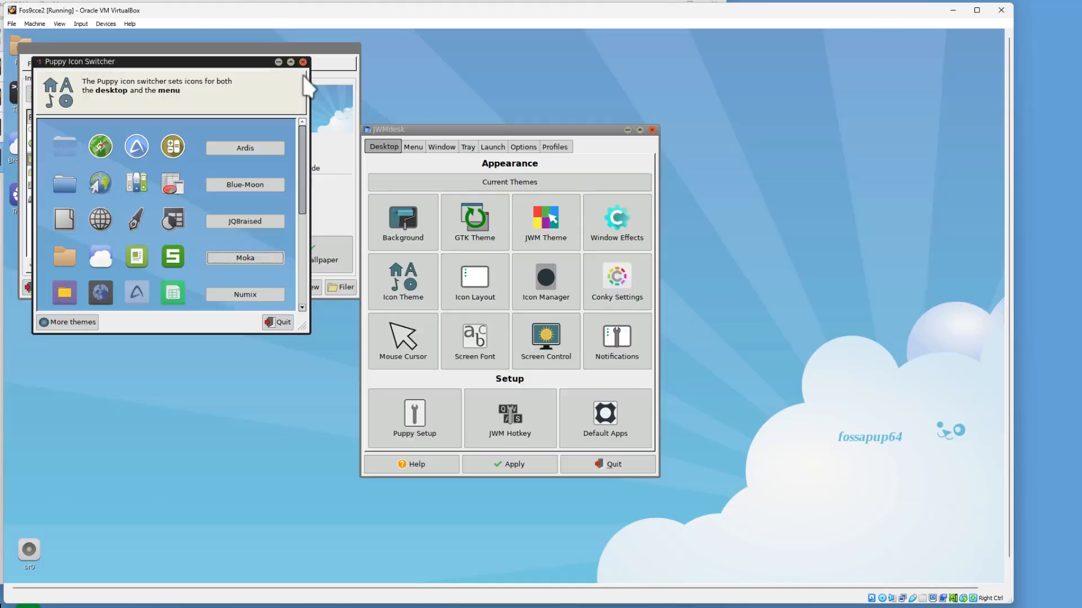
{"action": "left_click", "coordinate": [302, 61]}
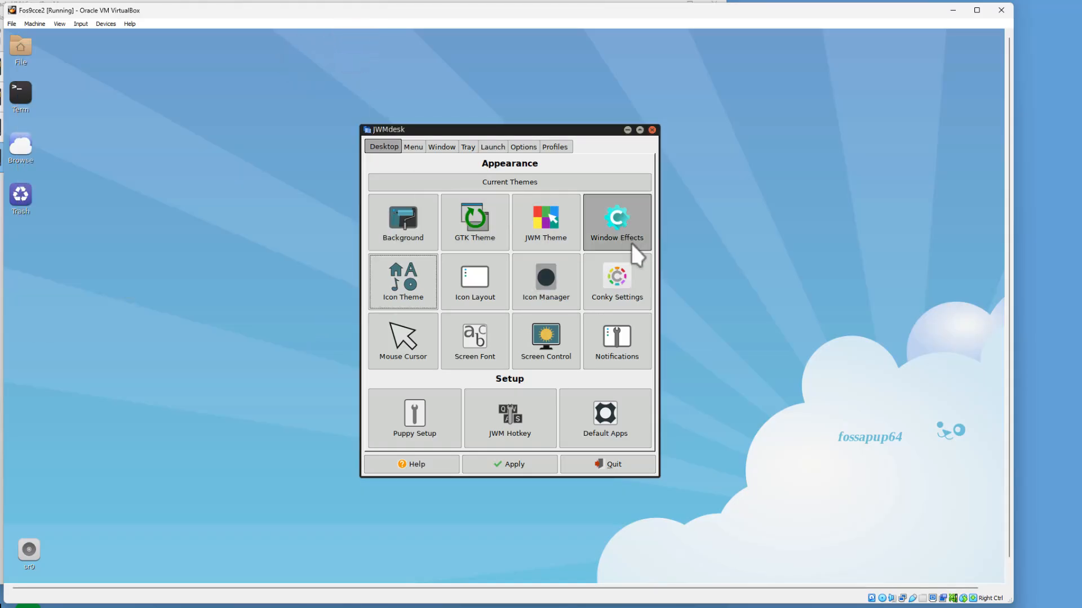
{"action": "mouse_move", "coordinate": [885, 154]}
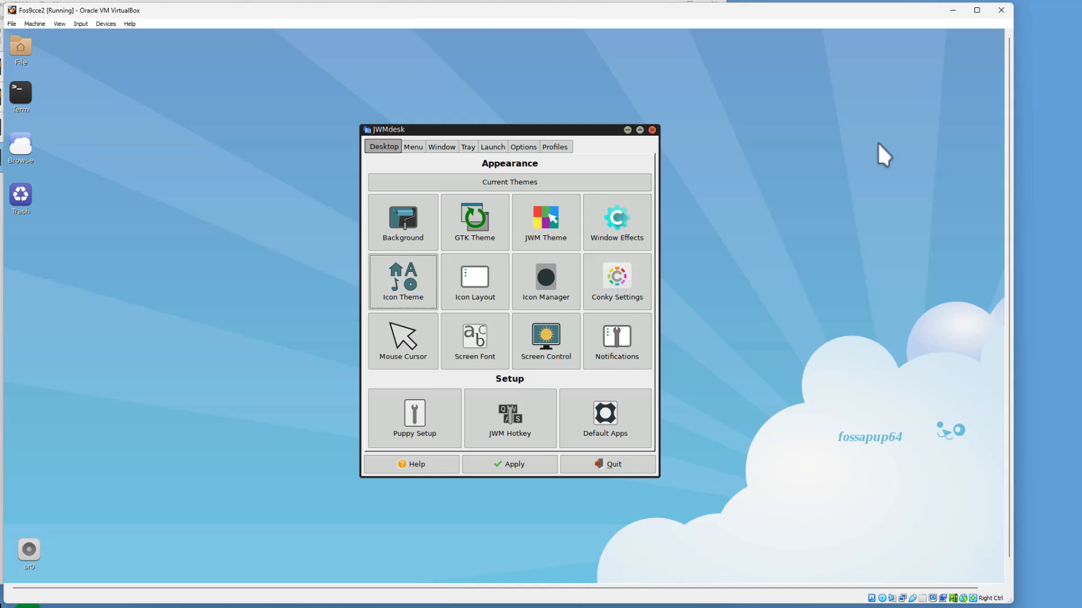
In Conky Settings restart then stop the monitor, set Autostart Off, and quit JWMdesk
{"action": "left_click", "coordinate": [615, 283]}
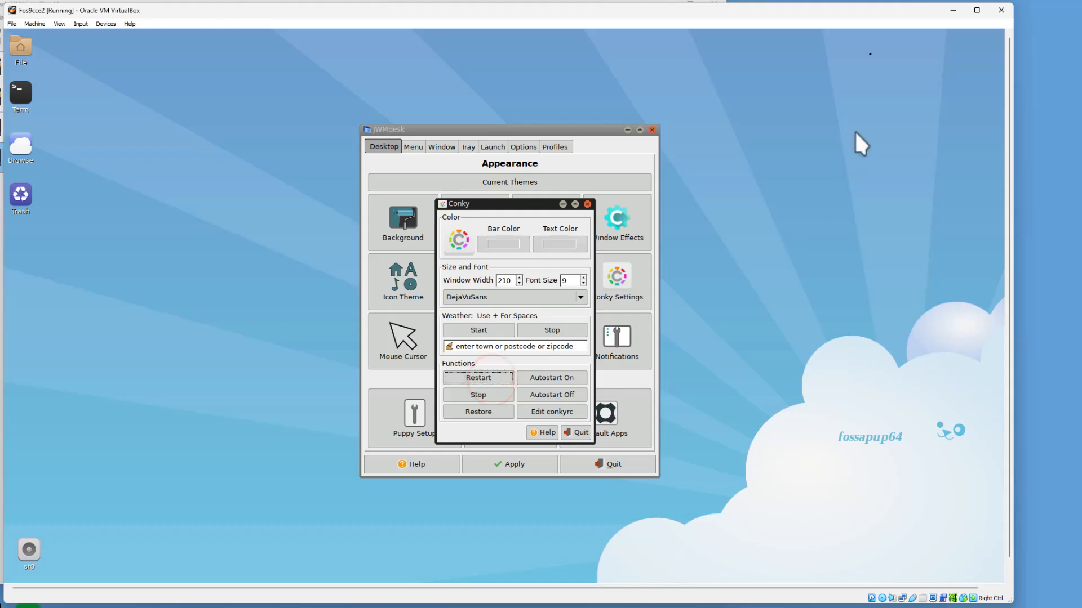
{"action": "left_click", "coordinate": [477, 378]}
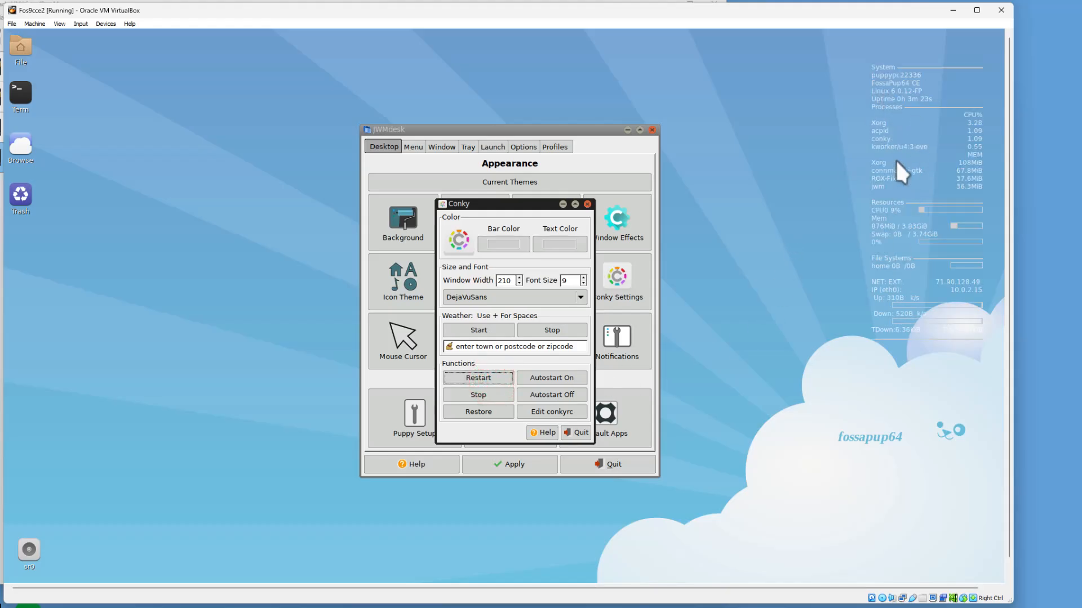
{"action": "mouse_move", "coordinate": [952, 247]}
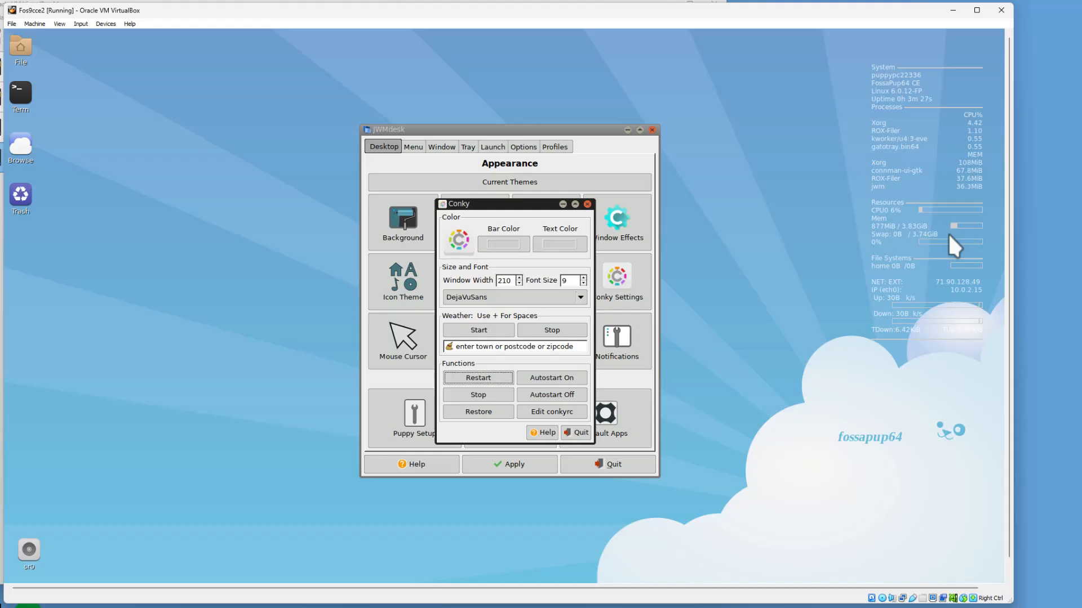
{"action": "left_click", "coordinate": [478, 395]}
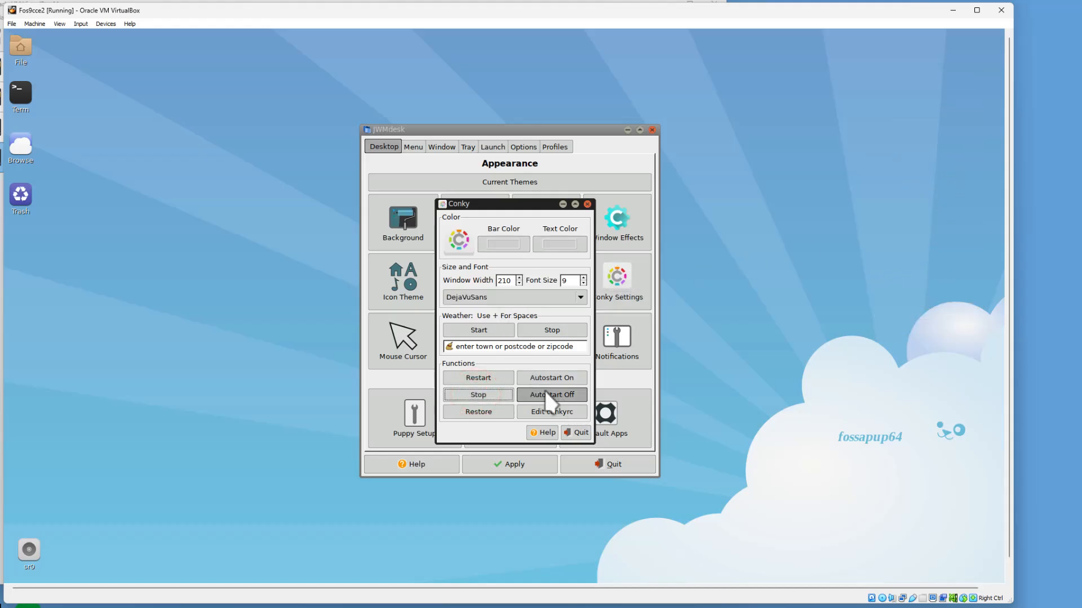
{"action": "left_click", "coordinate": [551, 395]}
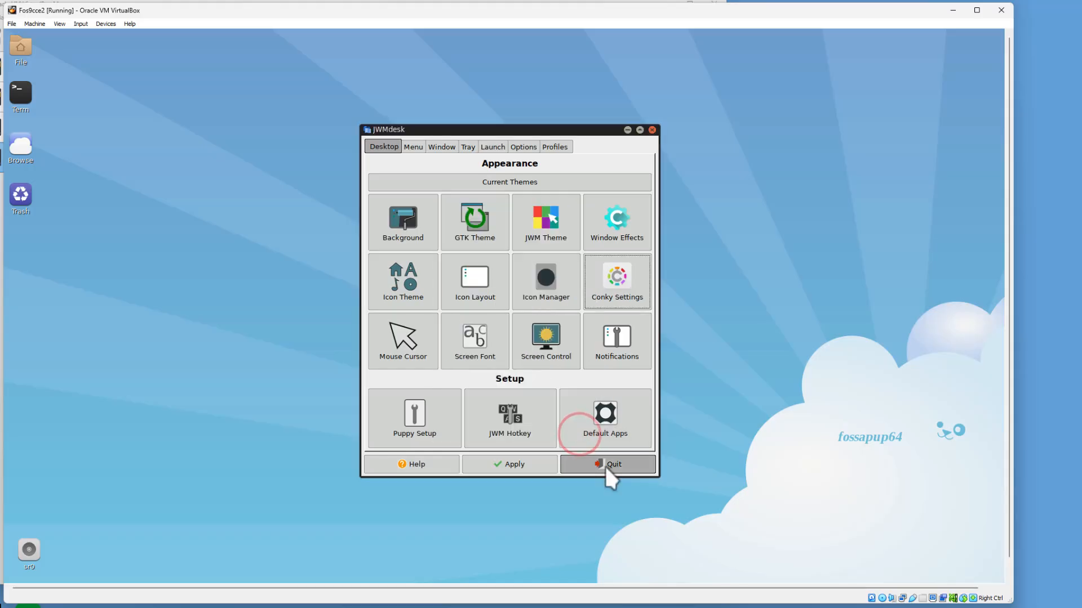
{"action": "left_click", "coordinate": [612, 463]}
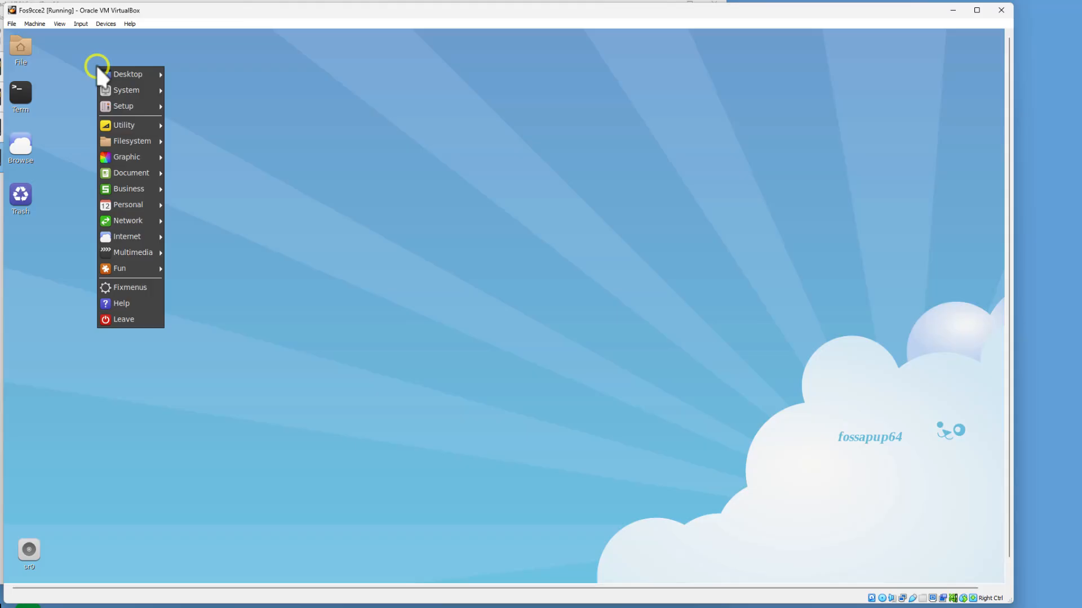
{"action": "mouse_move", "coordinate": [126, 90]}
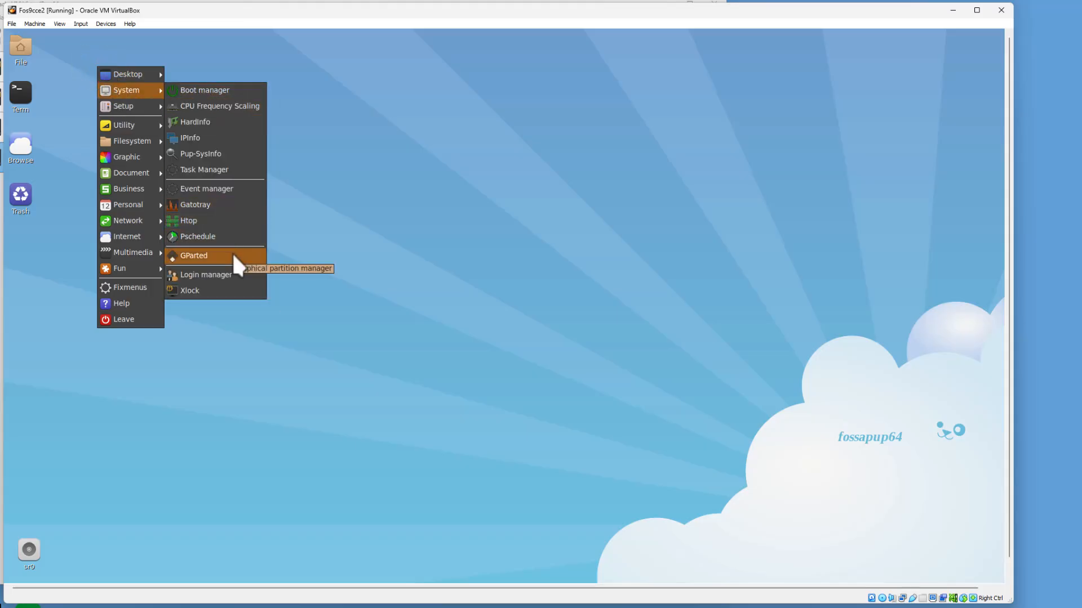
Launch GParted from the System menu and select the sda internal drive
{"action": "left_click", "coordinate": [193, 256]}
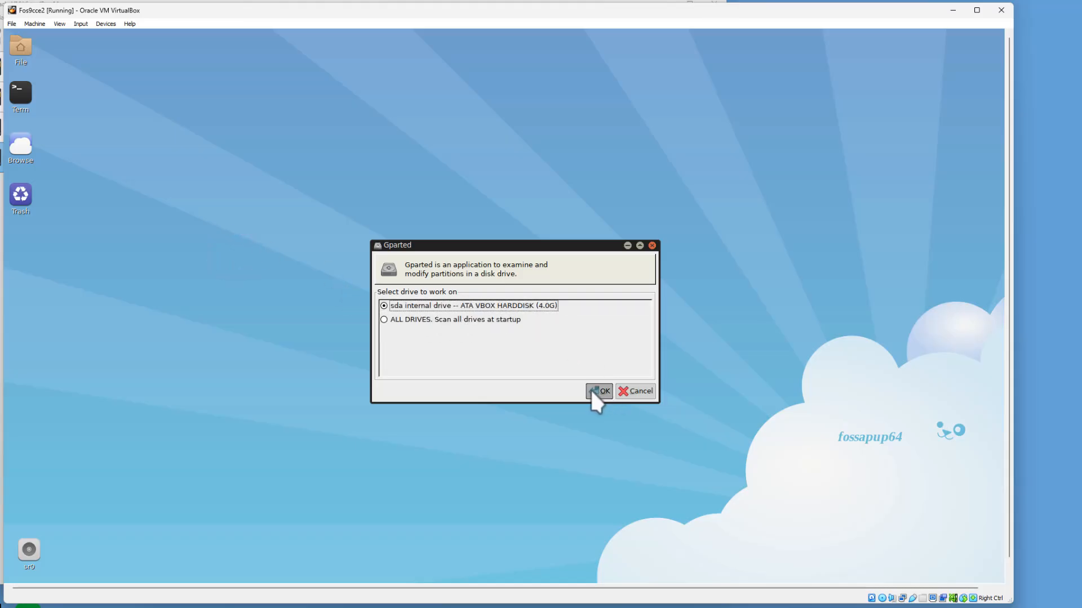
{"action": "left_click", "coordinate": [599, 391]}
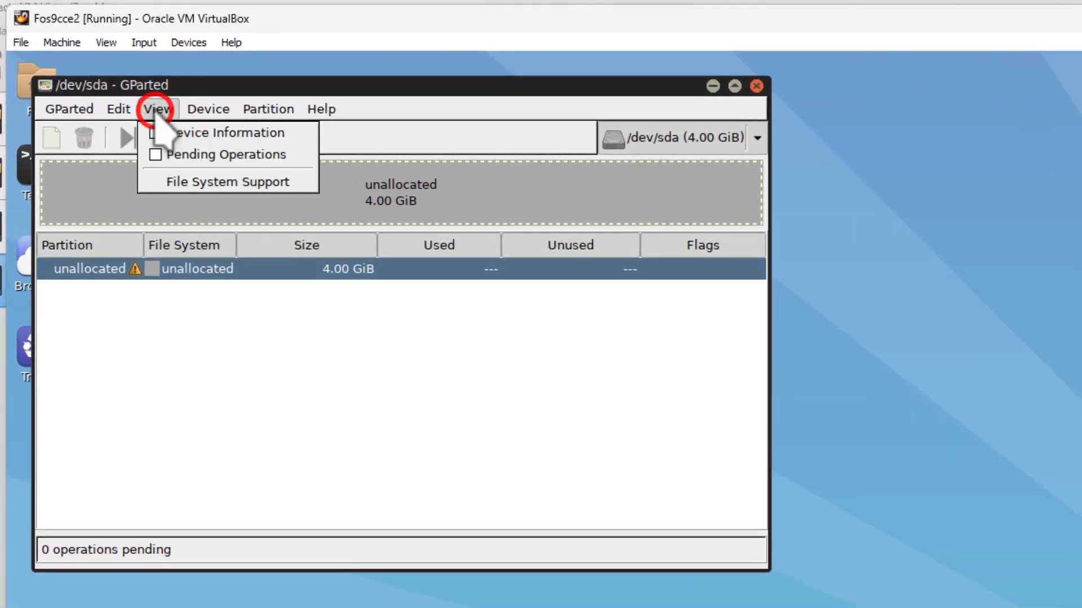
Create an msdos partition table on /dev/sda via the Device menu
{"action": "left_click", "coordinate": [207, 109]}
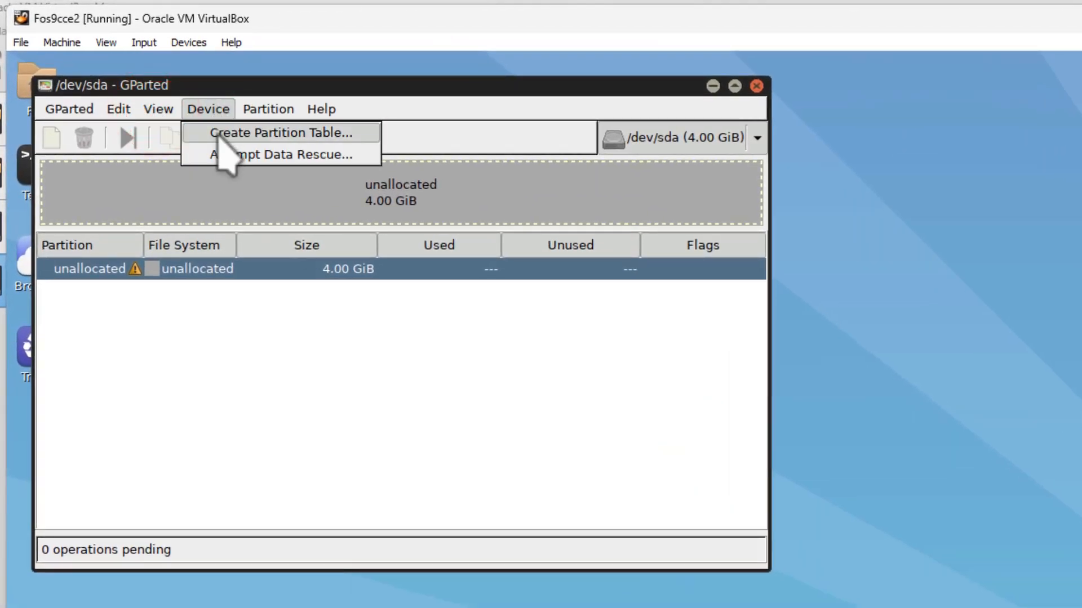
{"action": "left_click", "coordinate": [282, 133]}
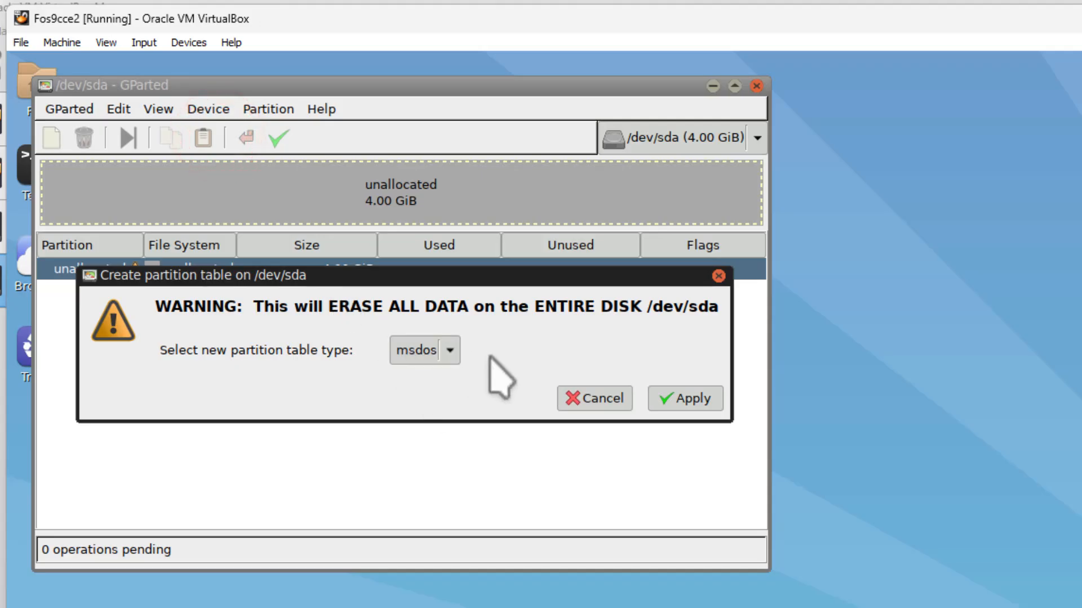
{"action": "left_click", "coordinate": [684, 398]}
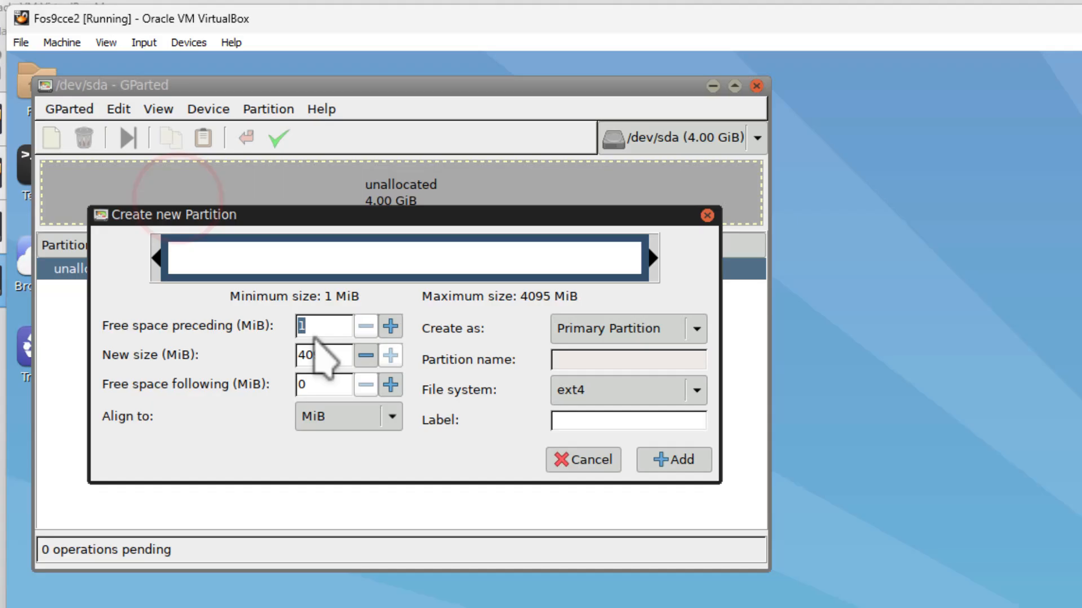
Queue a new 250 MiB fat32 partition labelled boot
{"action": "type", "text": "25"}
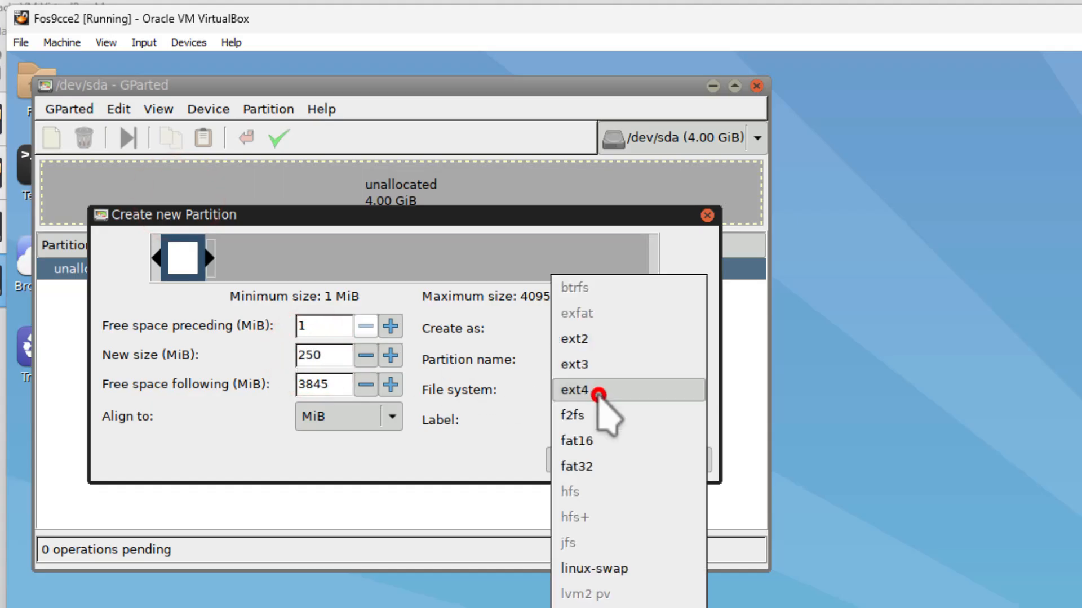
{"action": "left_click", "coordinate": [576, 465]}
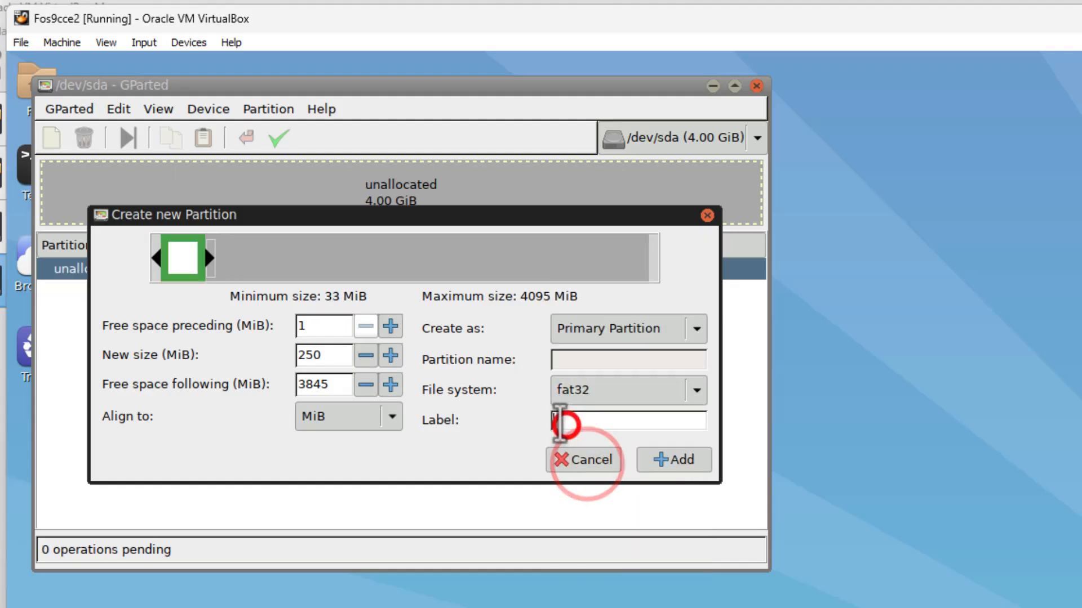
{"action": "type", "text": "boot"}
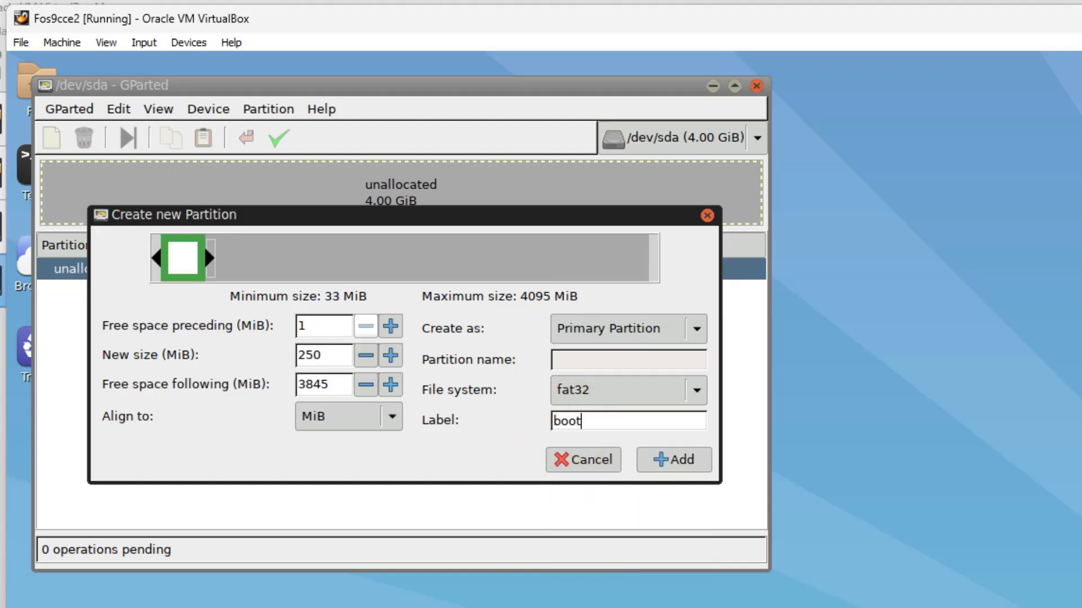
{"action": "left_click", "coordinate": [673, 459]}
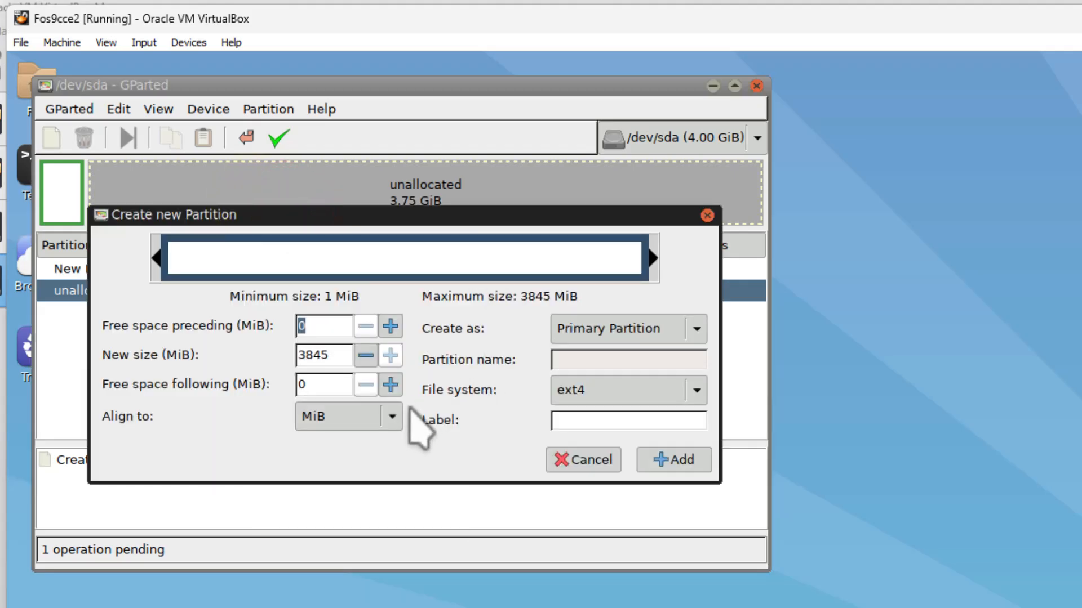
Queue an ext4 partition labelled linux filling the remaining 3.75 GiB
{"action": "left_click", "coordinate": [627, 420]}
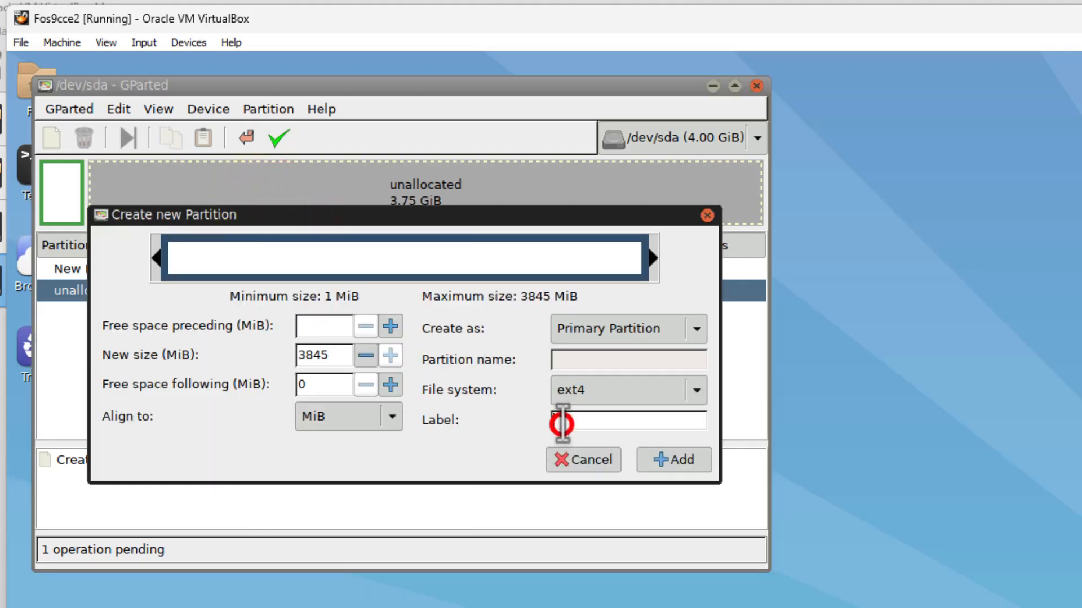
{"action": "type", "text": "linu"}
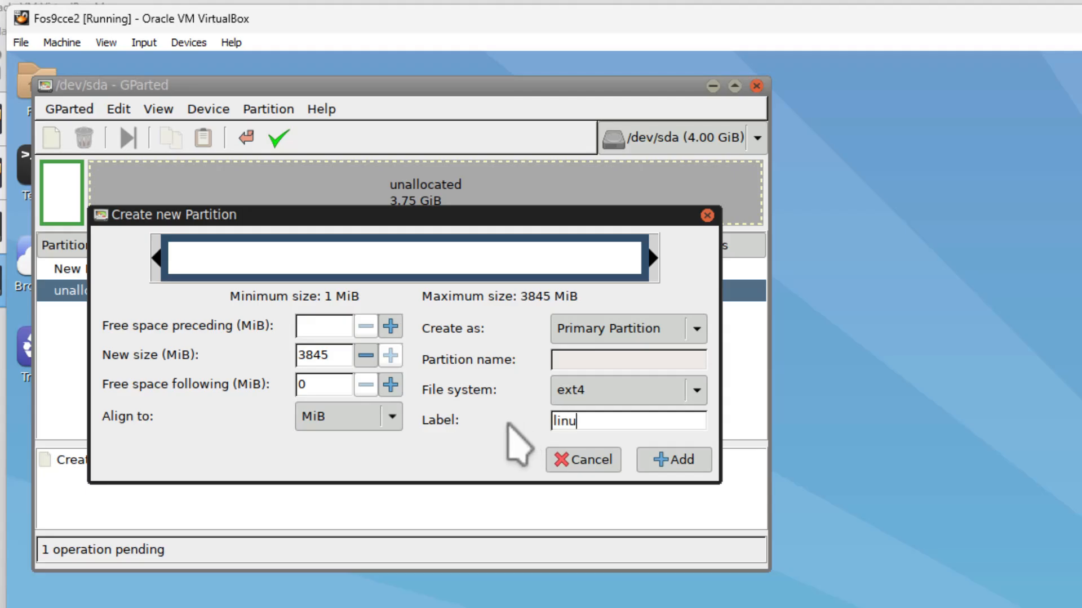
{"action": "left_click", "coordinate": [673, 460]}
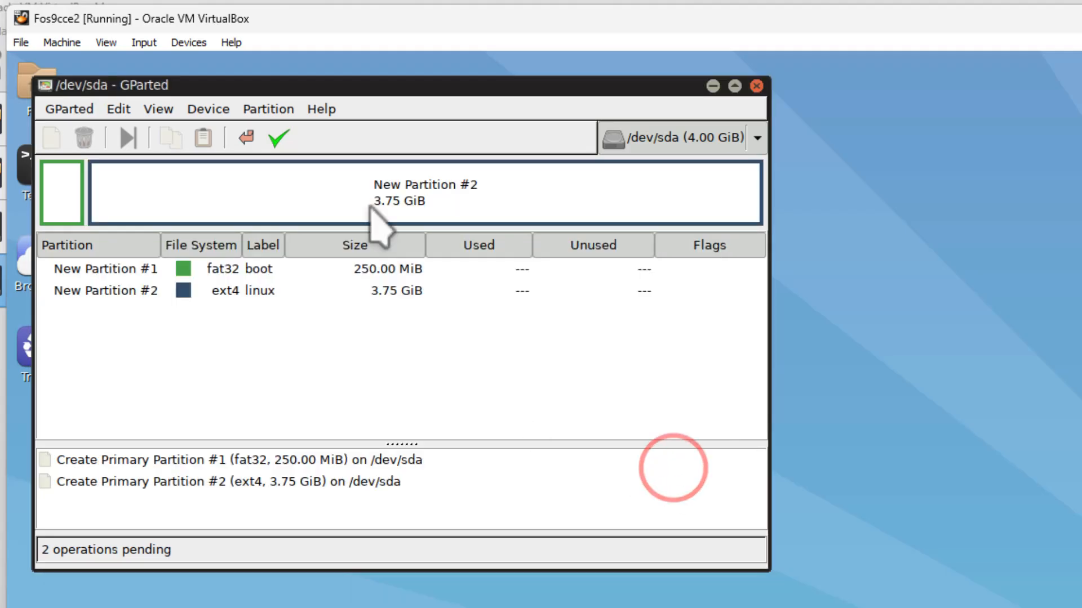
Apply the two pending operations and dismiss the completed report
{"action": "left_click", "coordinate": [277, 137]}
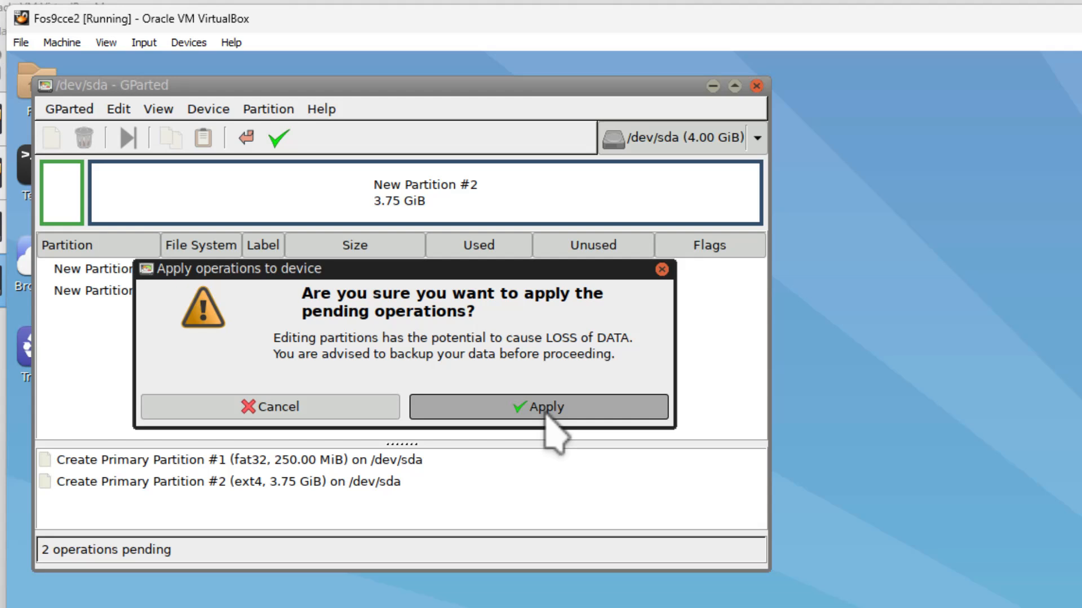
{"action": "left_click", "coordinate": [539, 407]}
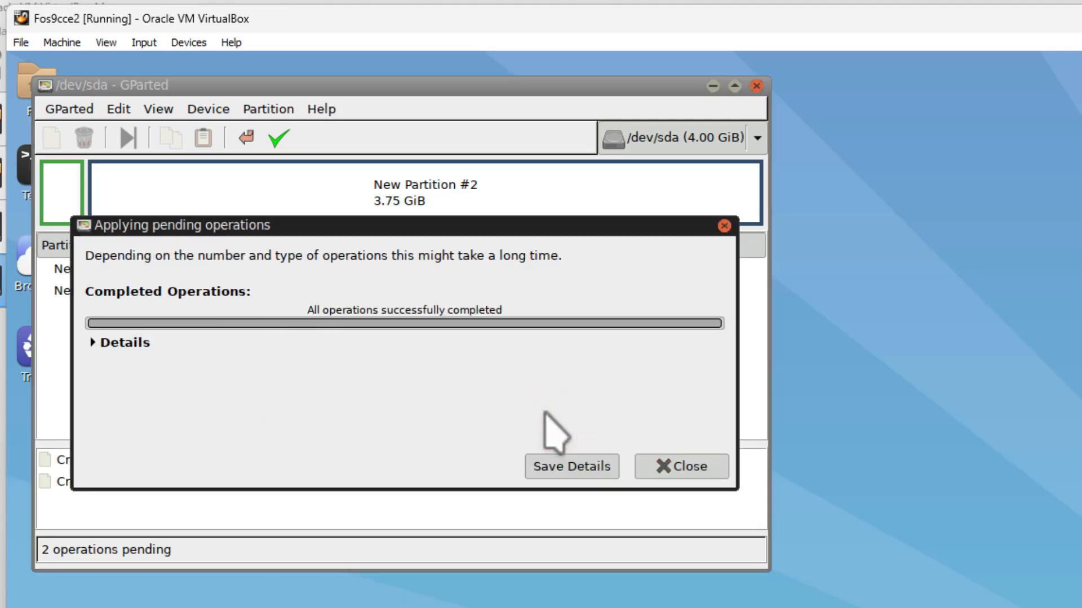
{"action": "left_click", "coordinate": [680, 466]}
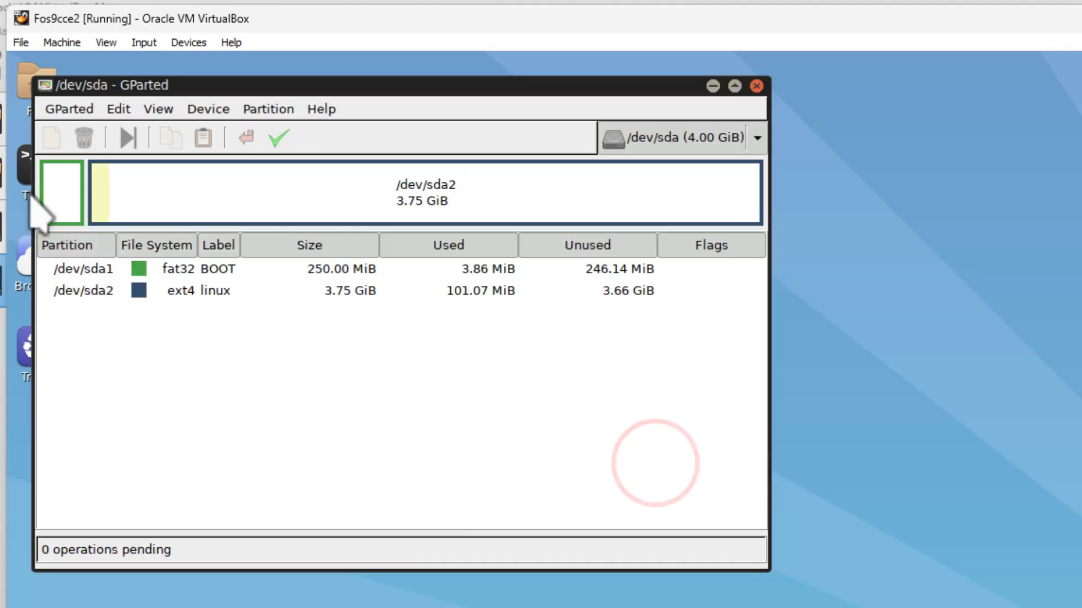
Set the boot flag on the fat32 BOOT partition sda1 via Manage Flags
{"action": "right_click", "coordinate": [61, 193]}
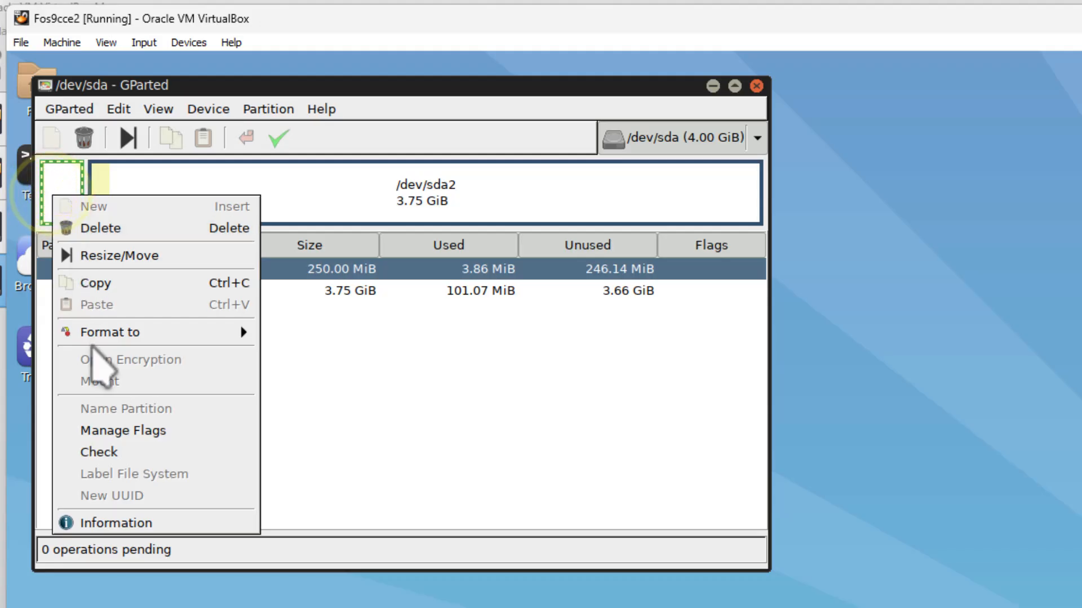
{"action": "left_click", "coordinate": [122, 431]}
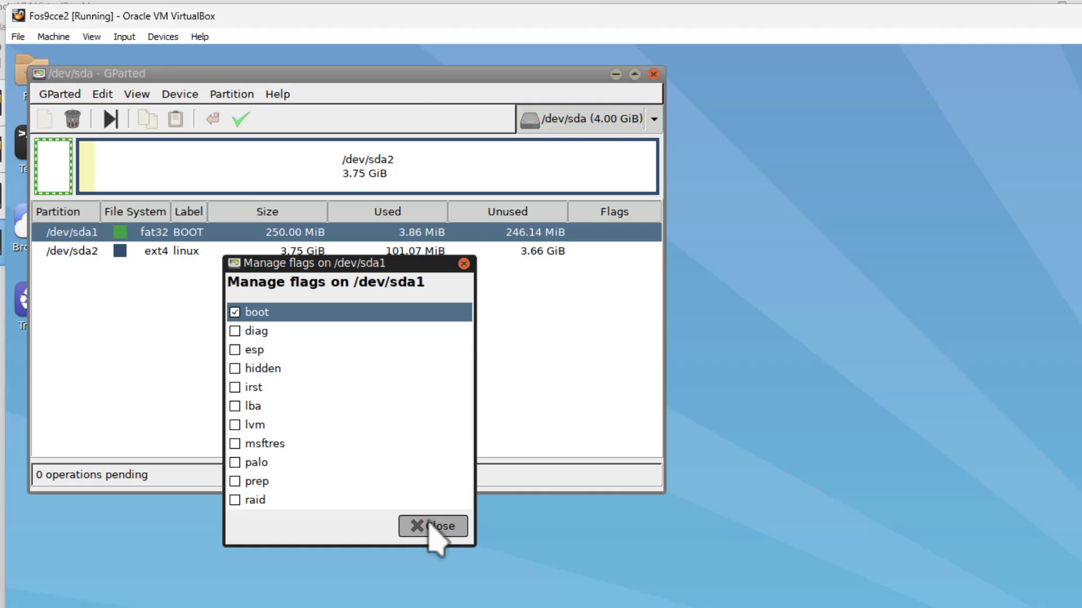
{"action": "left_click", "coordinate": [433, 527]}
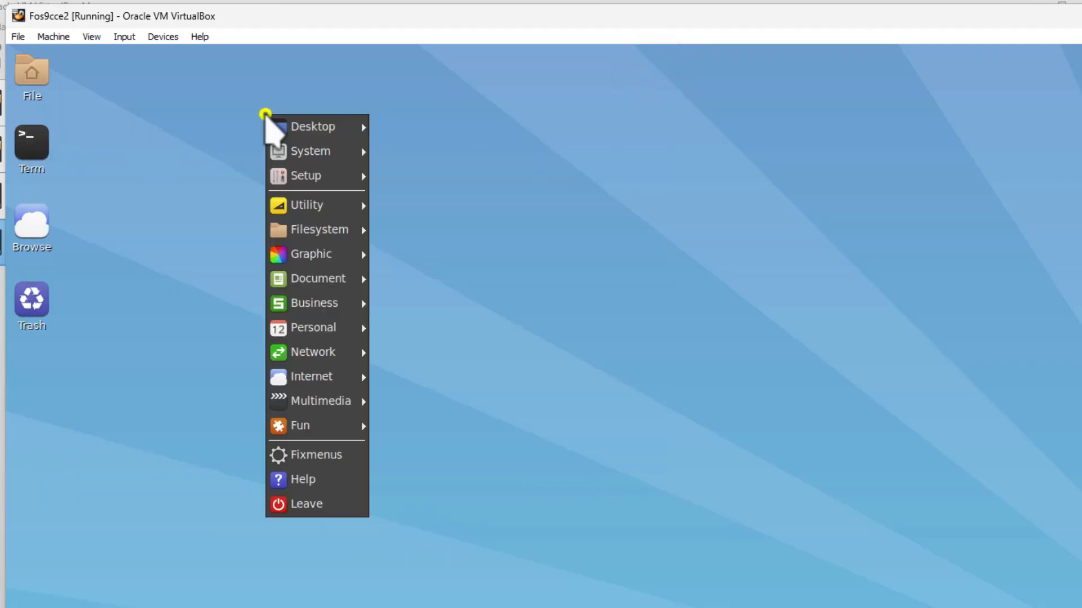
{"action": "mouse_move", "coordinate": [306, 175]}
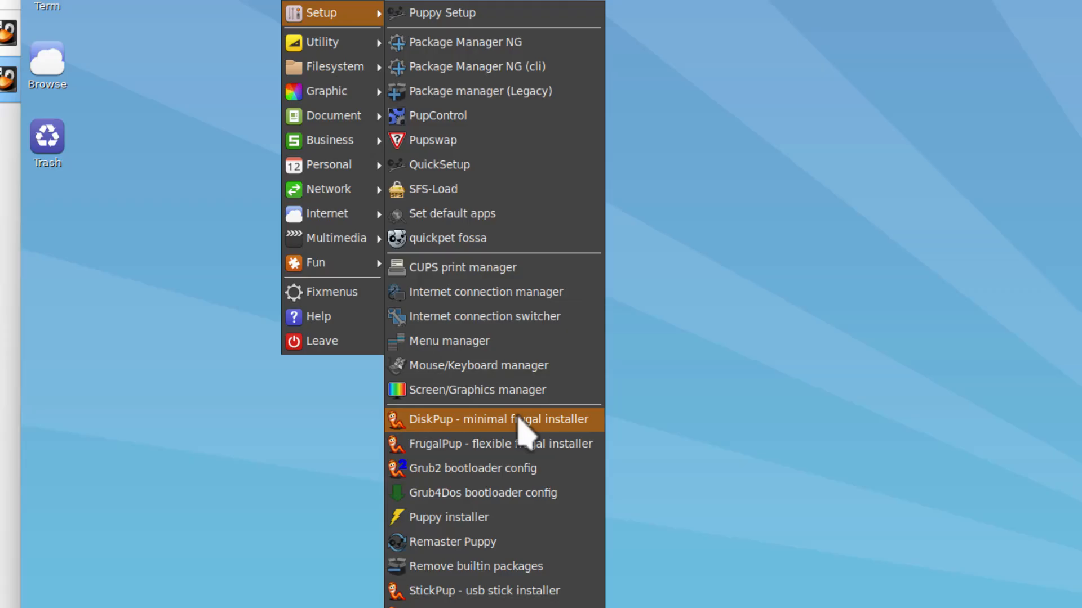
Run DiskPup from the running Puppy, installing to sda2 with boot files on sda1 BOOT
{"action": "left_click", "coordinate": [494, 419]}
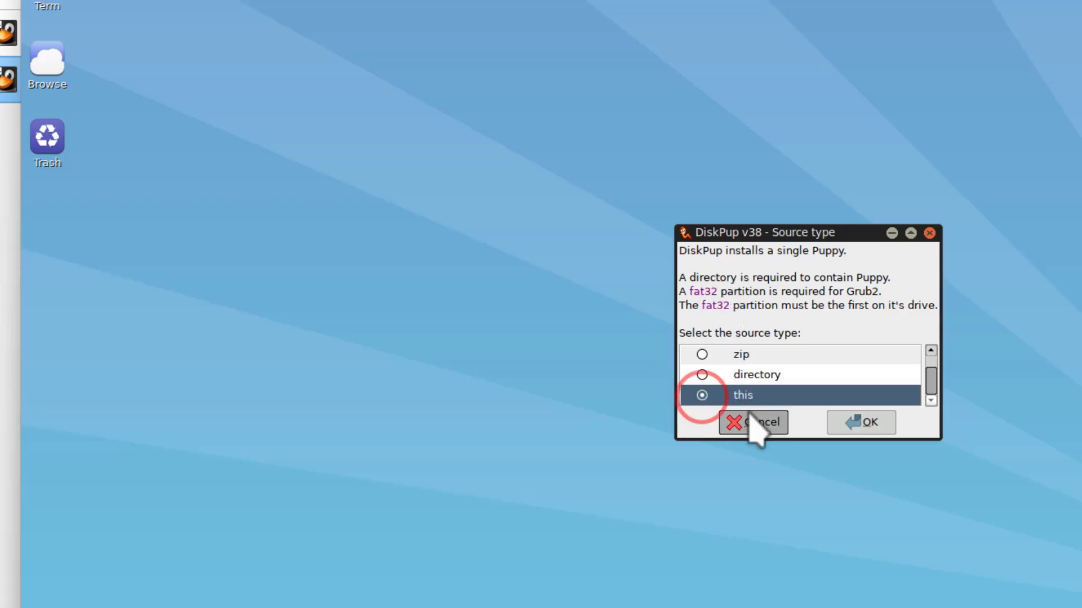
{"action": "left_click", "coordinate": [861, 423]}
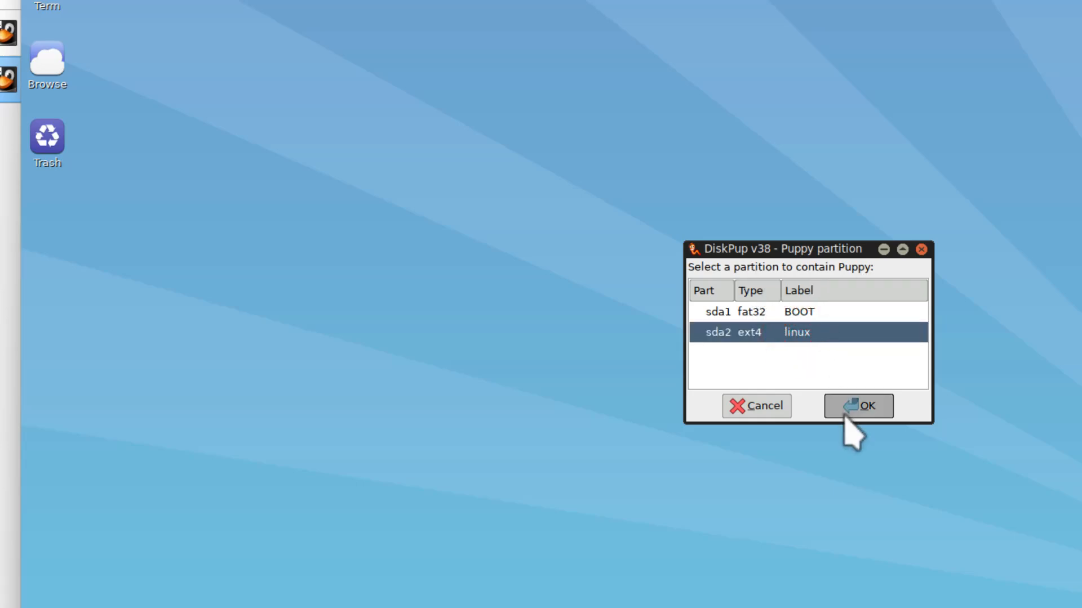
{"action": "left_click", "coordinate": [857, 405]}
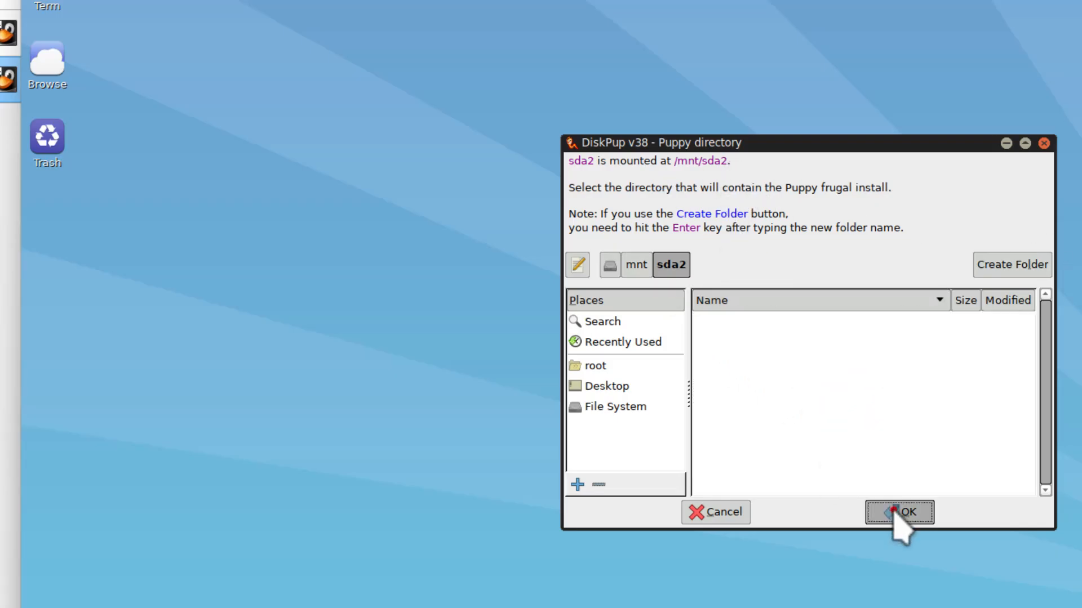
{"action": "left_click", "coordinate": [899, 512]}
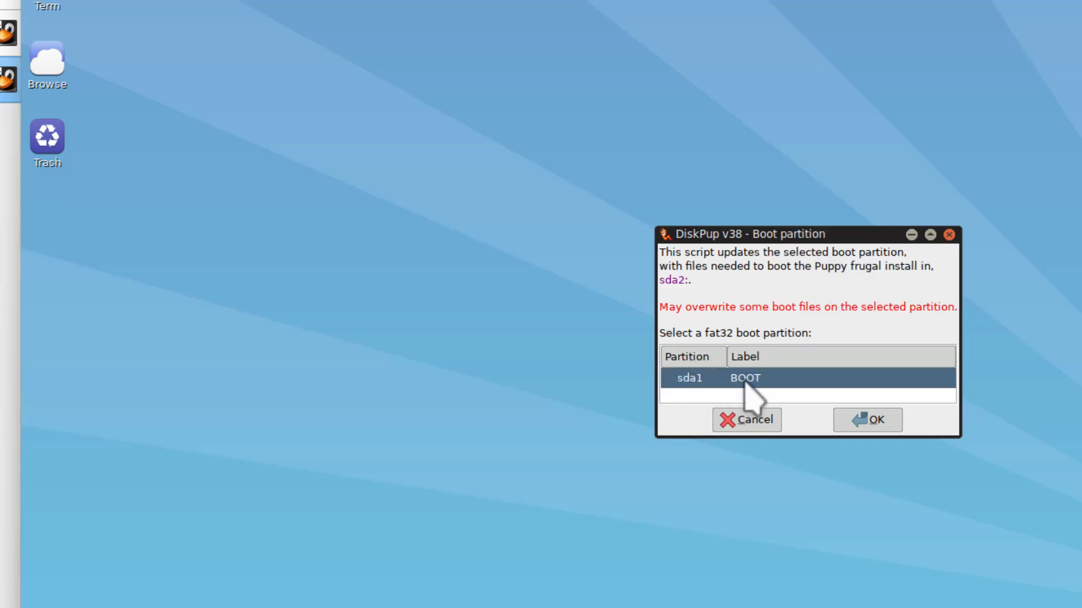
{"action": "left_click", "coordinate": [871, 419]}
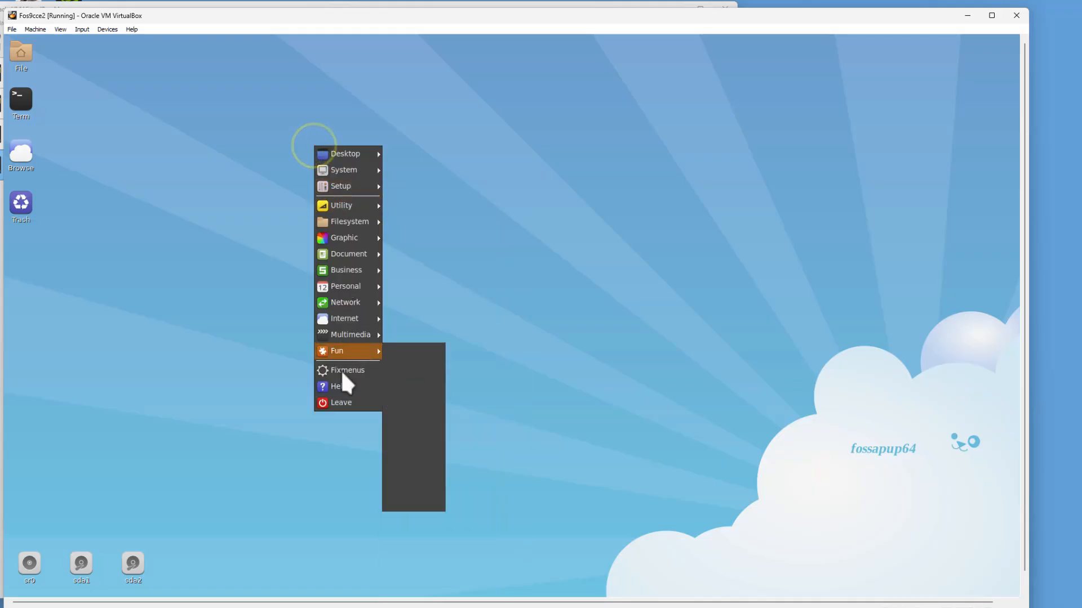
Shut down Puppy choosing SAVE, unencrypted NORMAL mode, as a save folder
{"action": "left_click", "coordinate": [340, 402]}
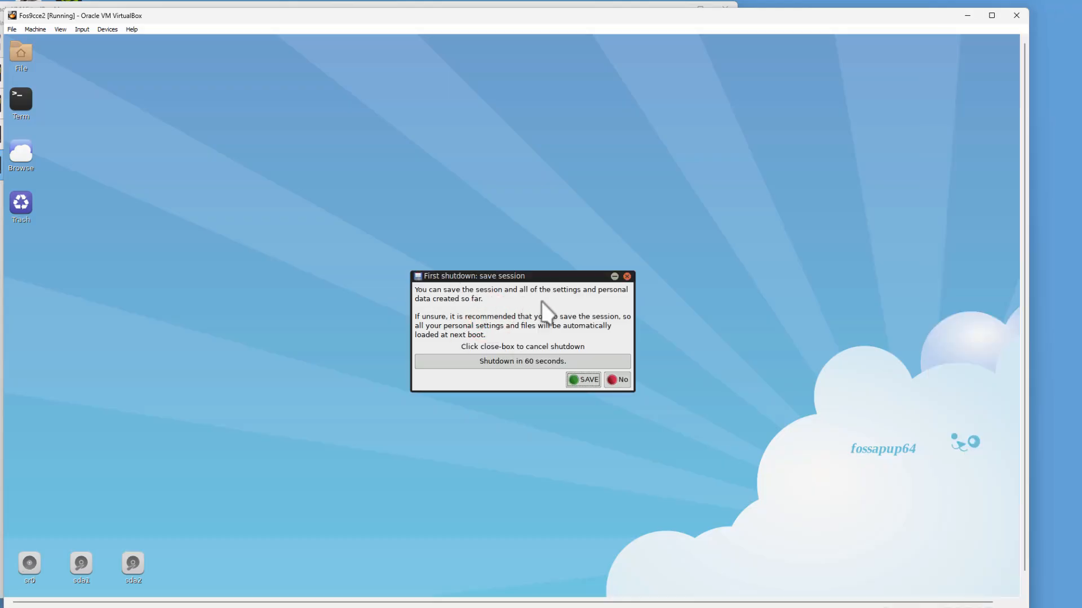
{"action": "left_click", "coordinate": [582, 380]}
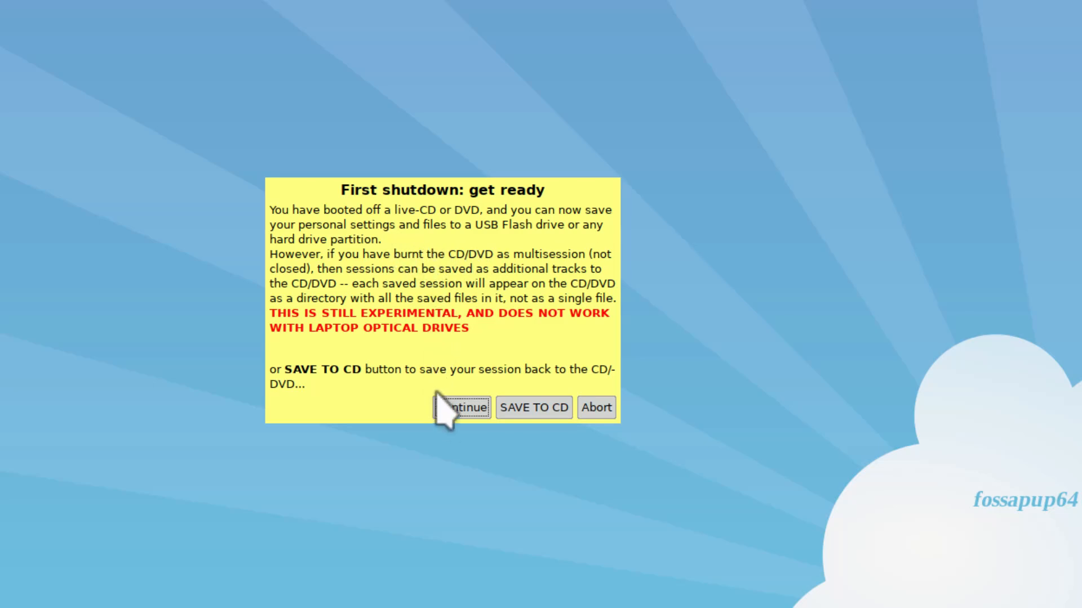
{"action": "left_click", "coordinate": [462, 407]}
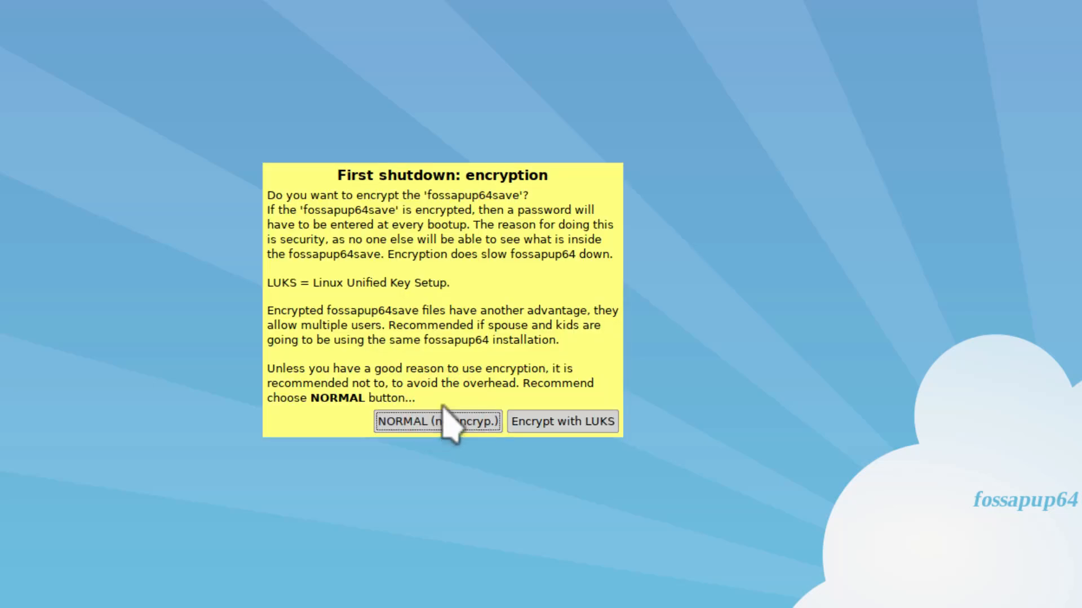
{"action": "left_click", "coordinate": [438, 421]}
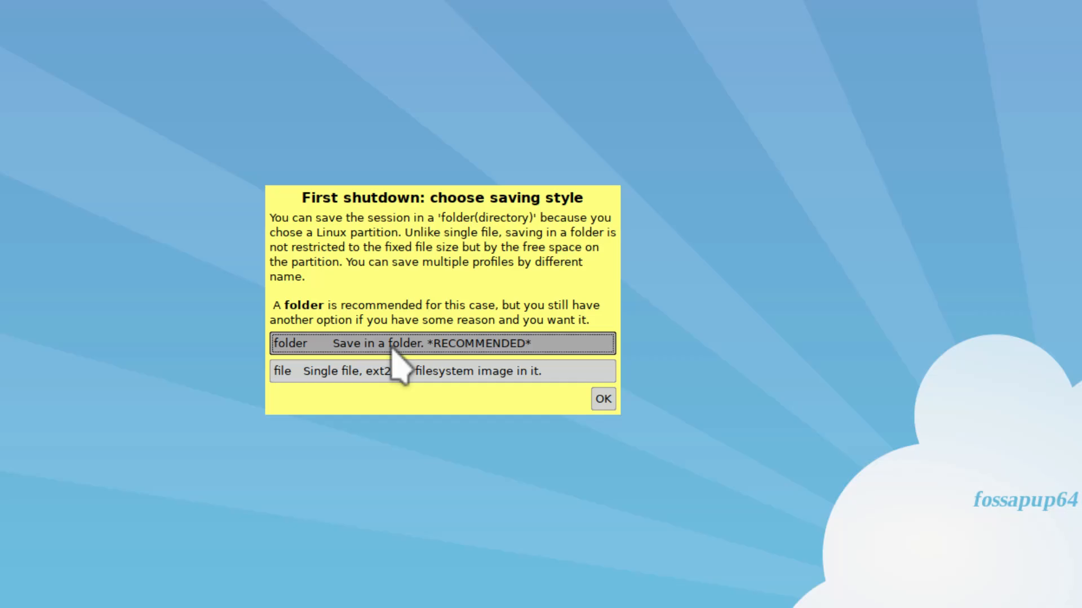
{"action": "left_click", "coordinate": [602, 399]}
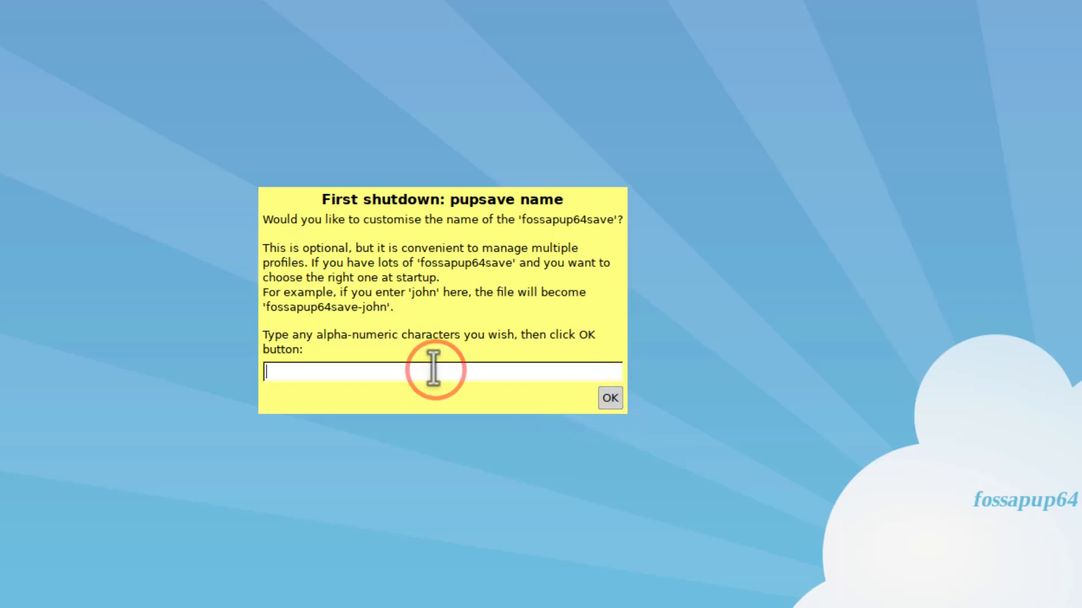
Name the save foss96 and confirm saving fossapup64save-foss96 to sda2, powering off
{"action": "type", "text": "foss96"}
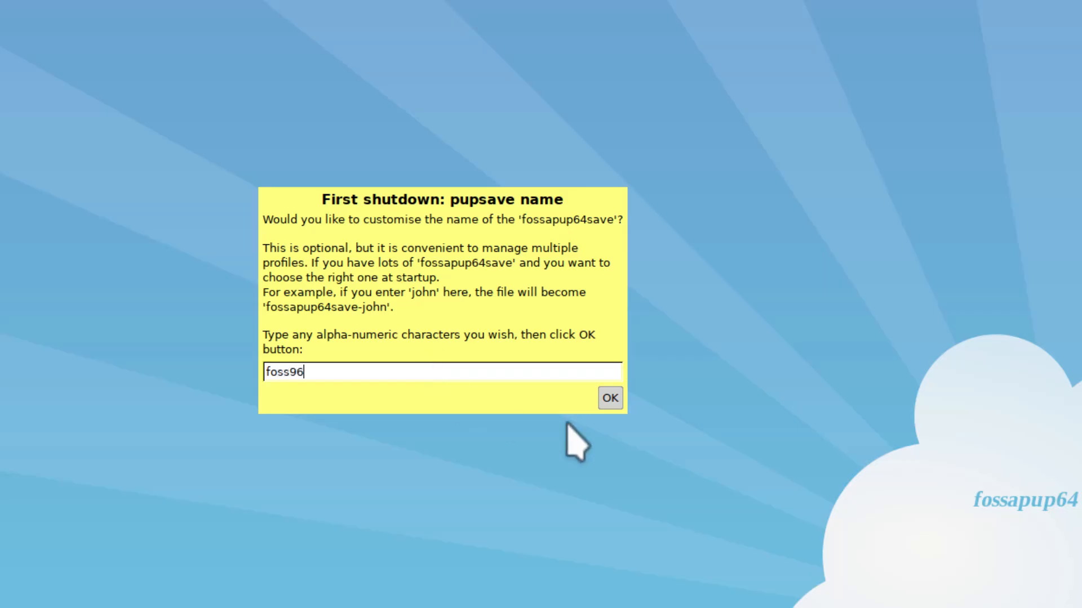
{"action": "left_click", "coordinate": [609, 398]}
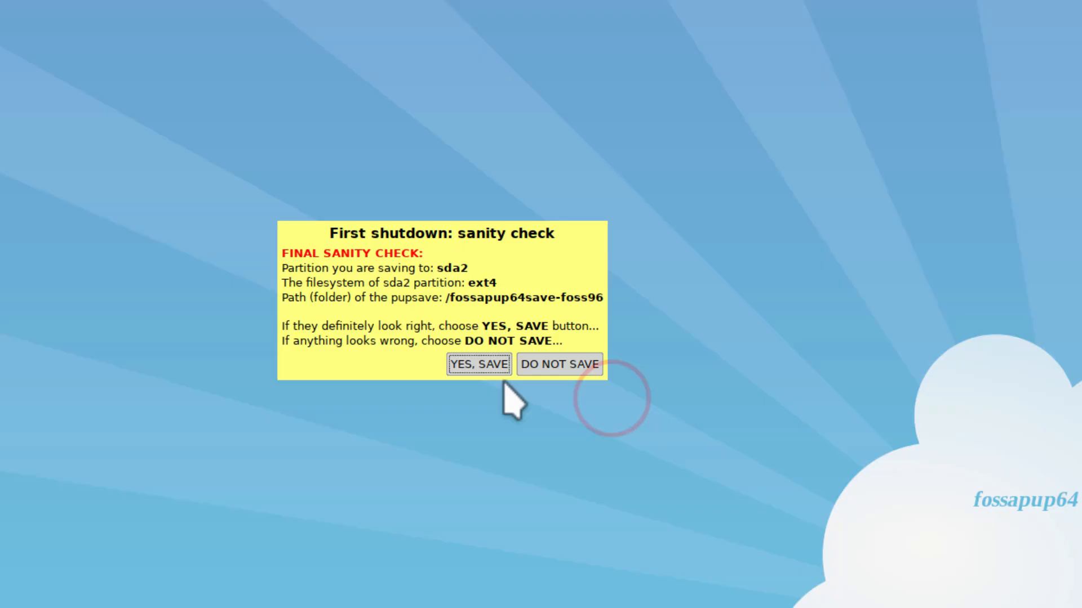
{"action": "mouse_move", "coordinate": [449, 306]}
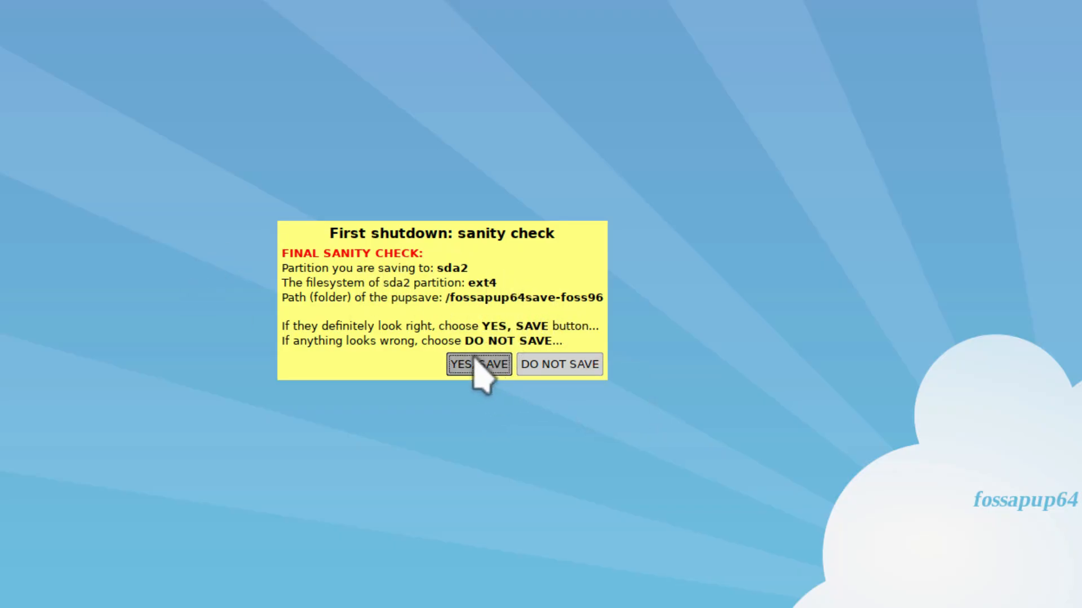
{"action": "left_click", "coordinate": [478, 364]}
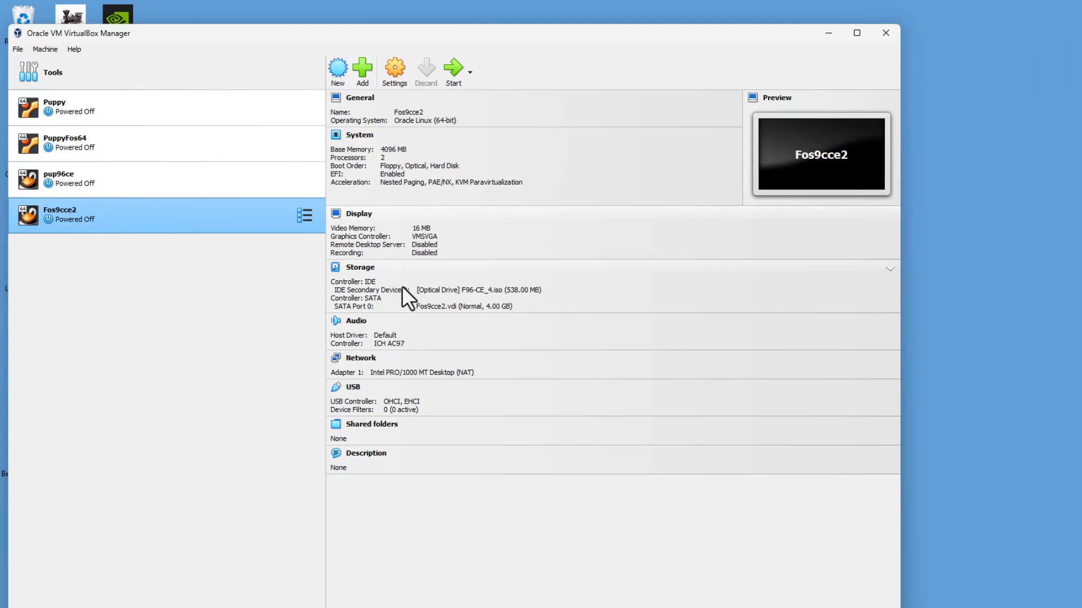
Remove F96-CE_4.iso from Fos9cce2's optical drive and start the machine
{"action": "left_click", "coordinate": [481, 290]}
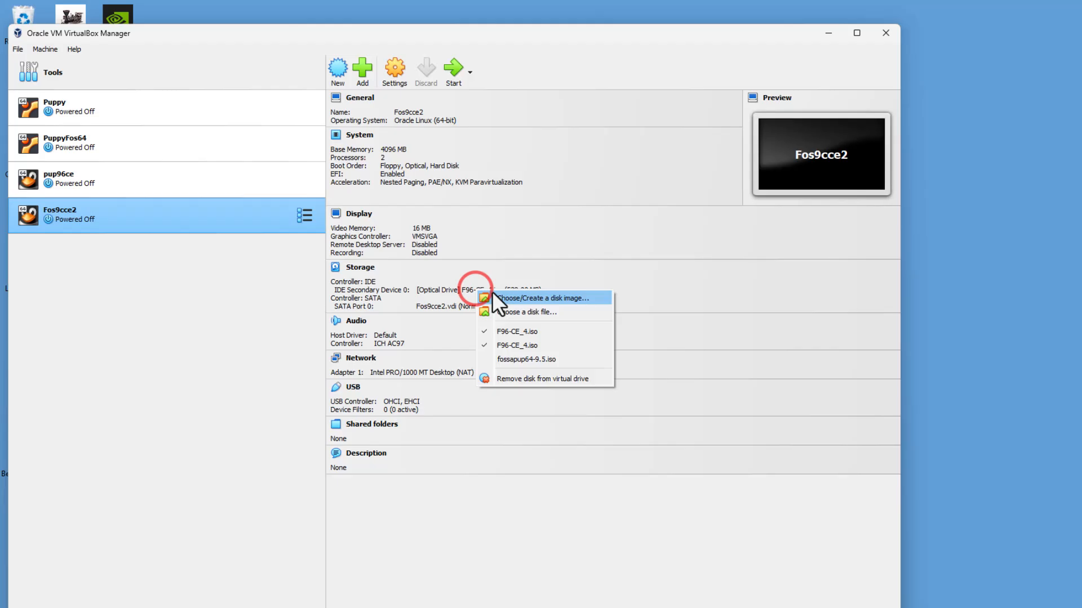
{"action": "mouse_move", "coordinate": [510, 378]}
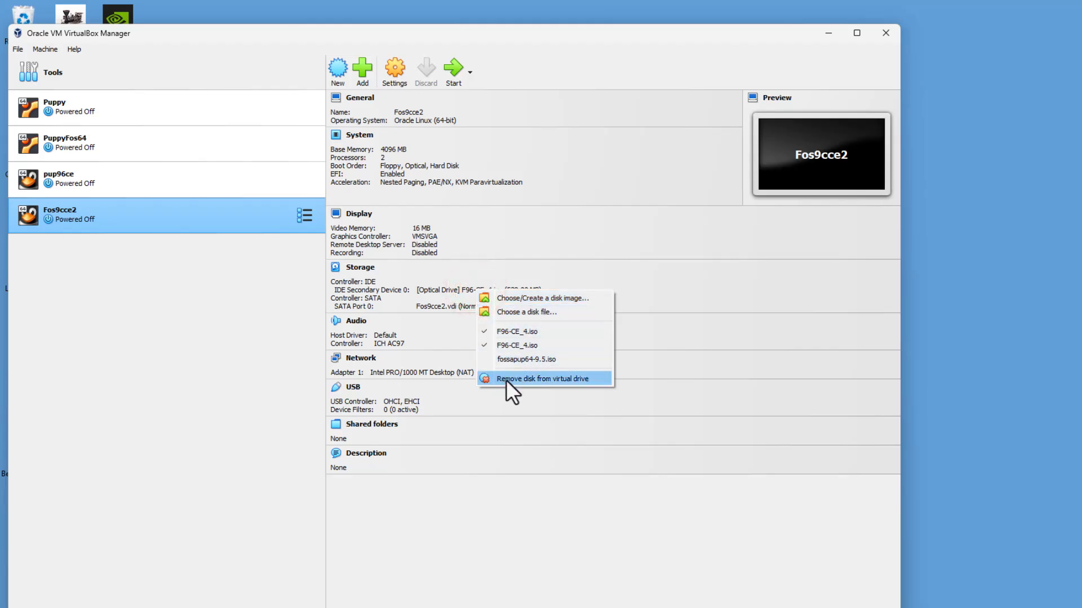
{"action": "left_click", "coordinate": [542, 378]}
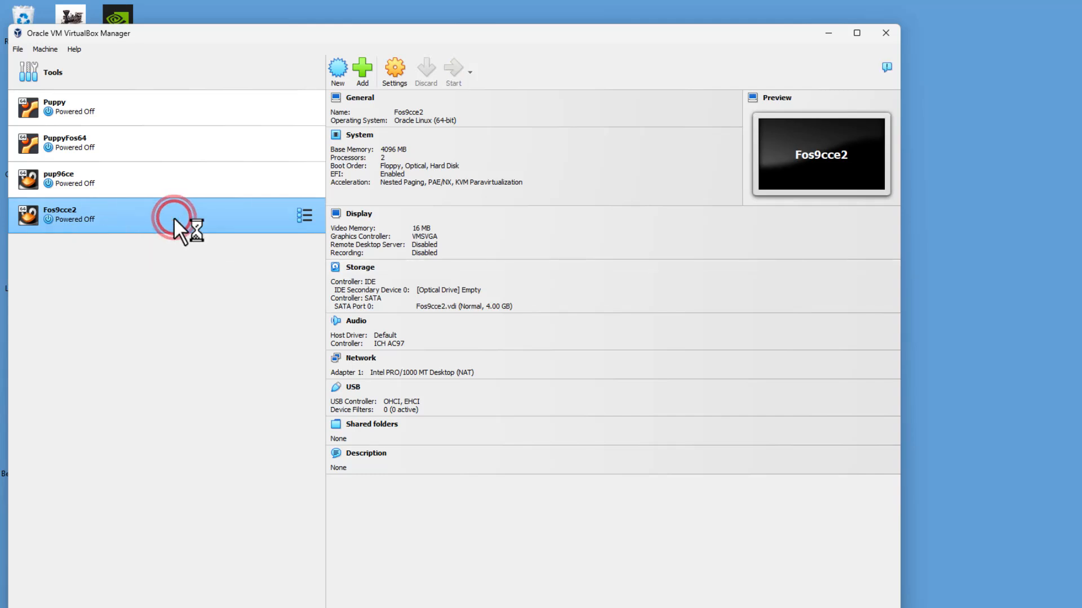
{"action": "left_click", "coordinate": [452, 69]}
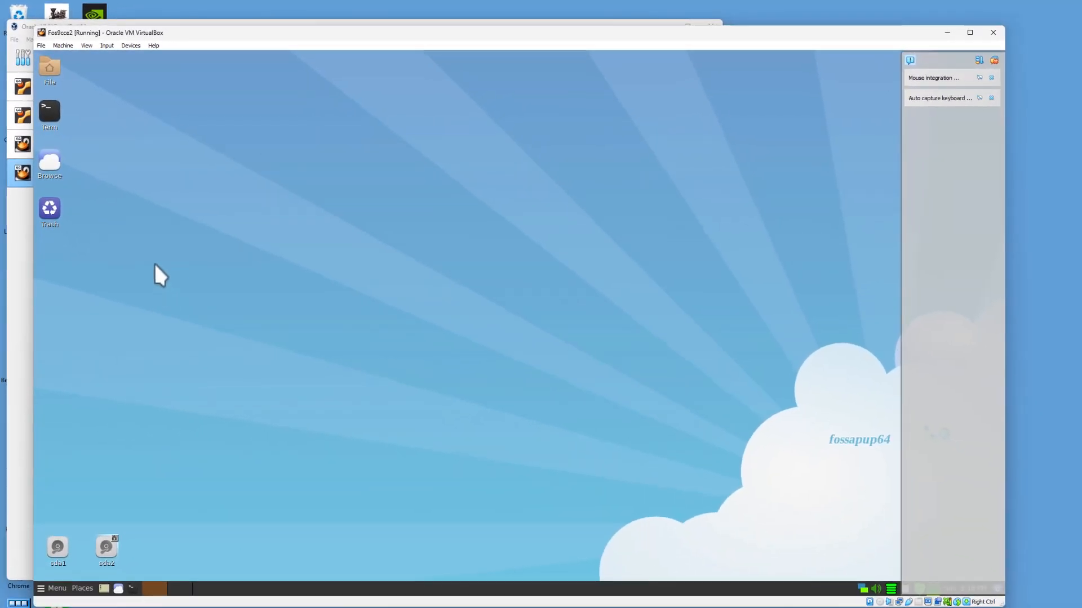
{"action": "mouse_move", "coordinate": [497, 318]}
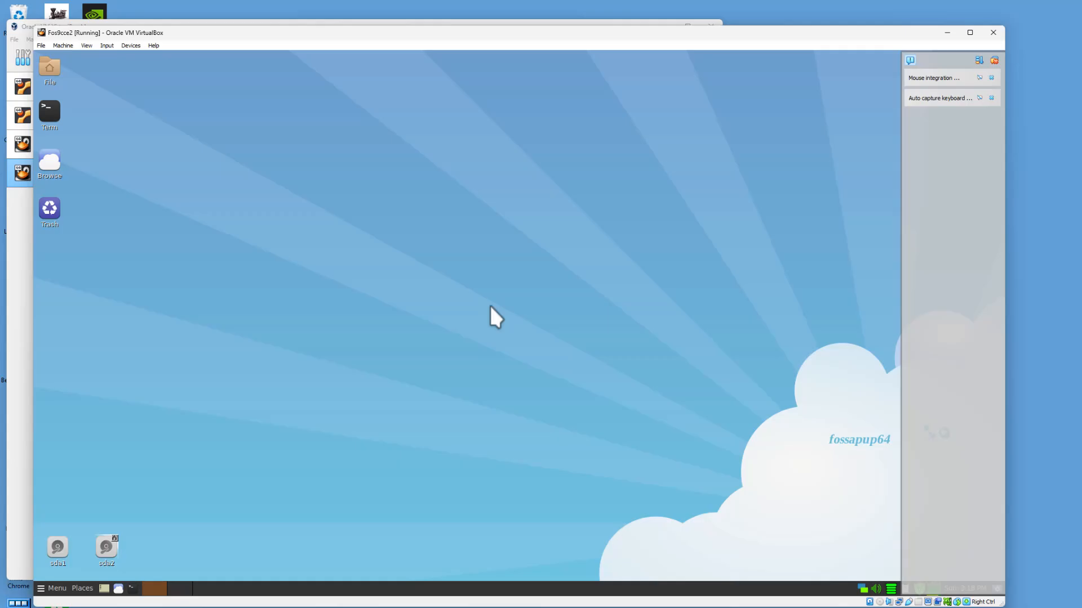